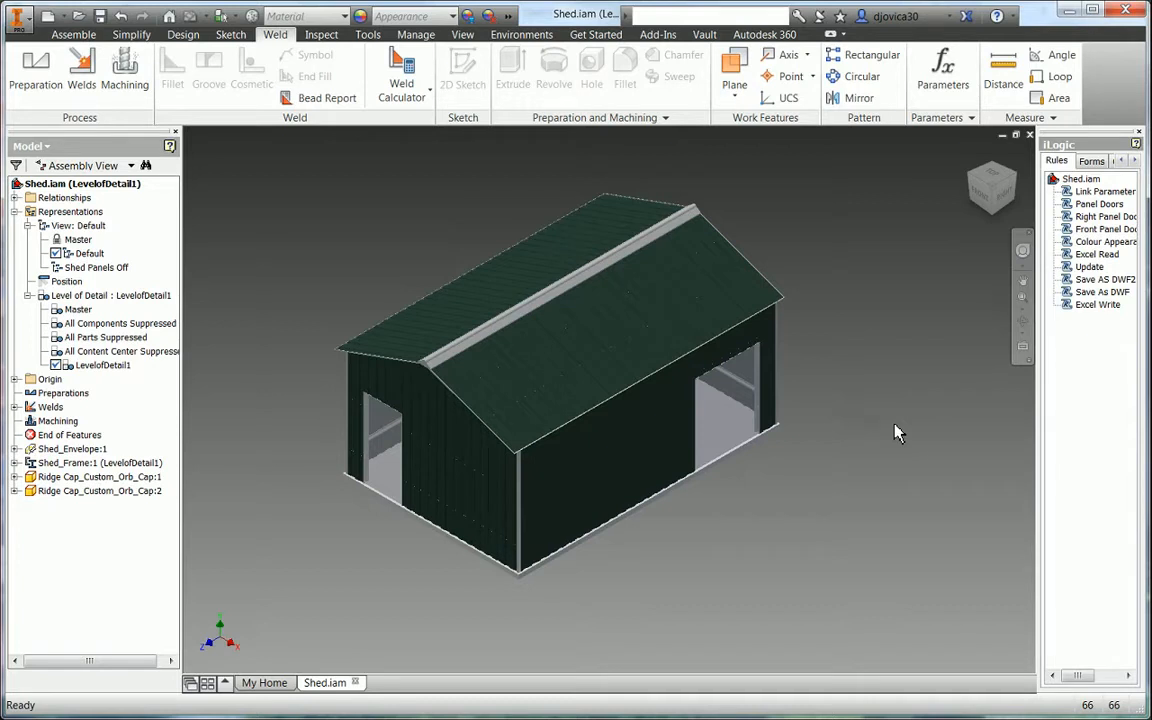
Step: Measure the front and side door openings on the shed frame
right_click(896, 432)
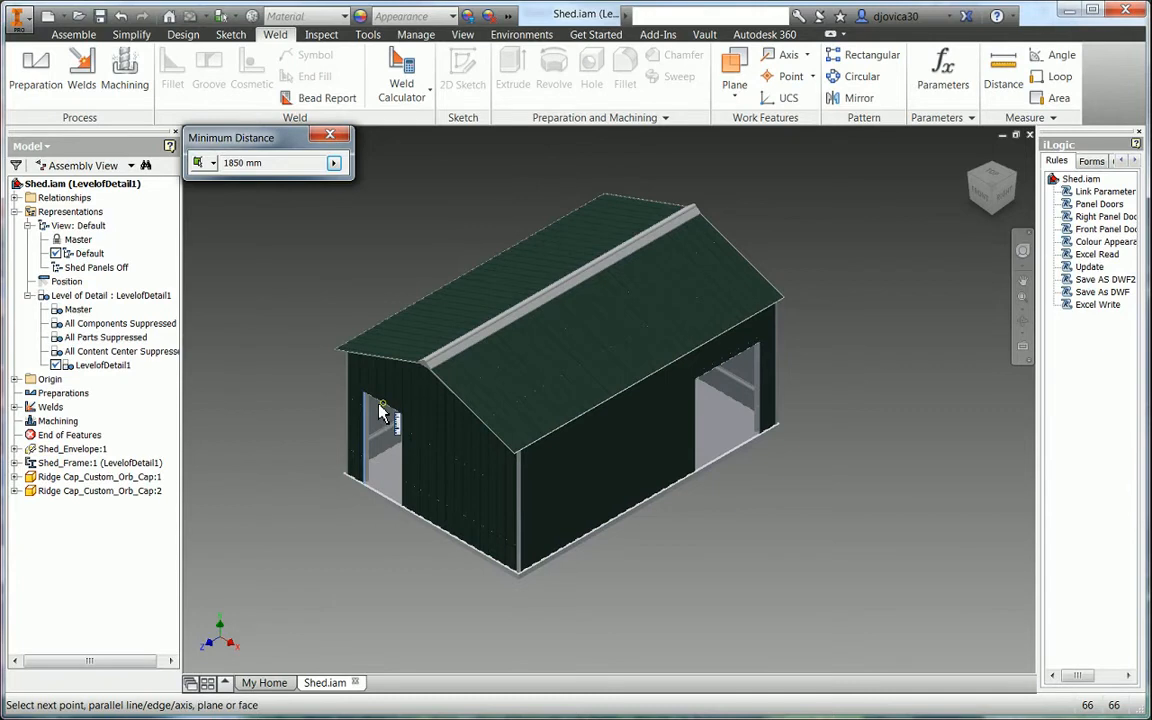
click(400, 460)
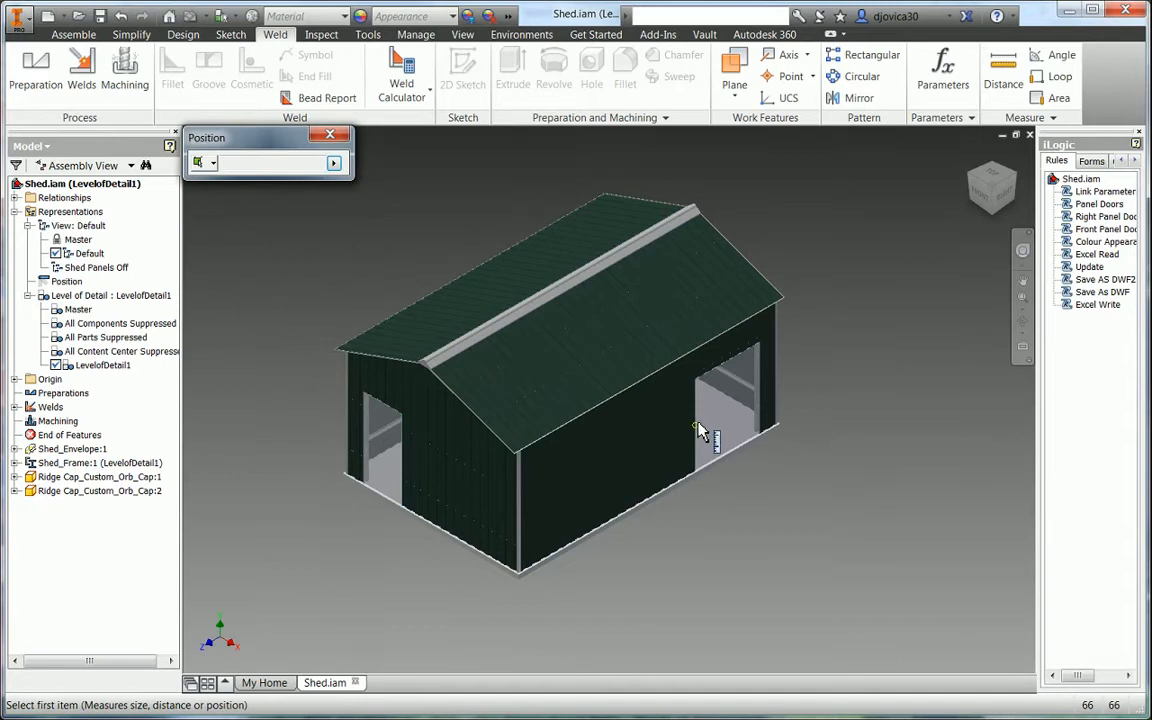
click(696, 420)
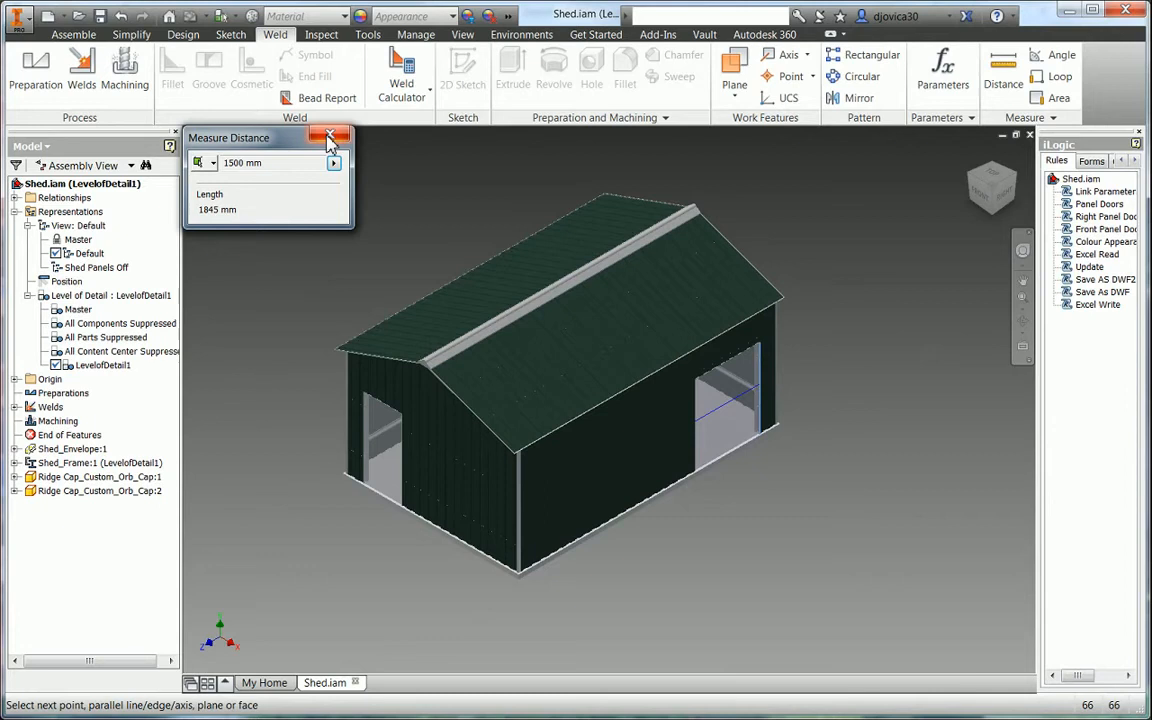
click(330, 136)
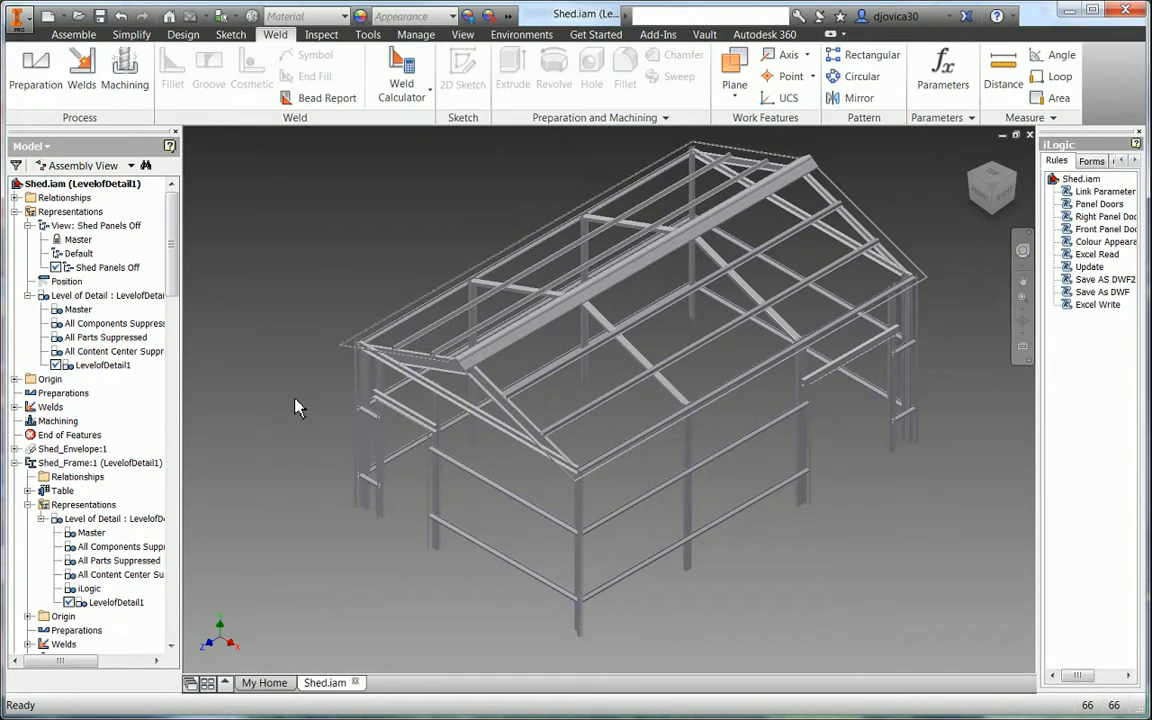
mouse_move(350, 420)
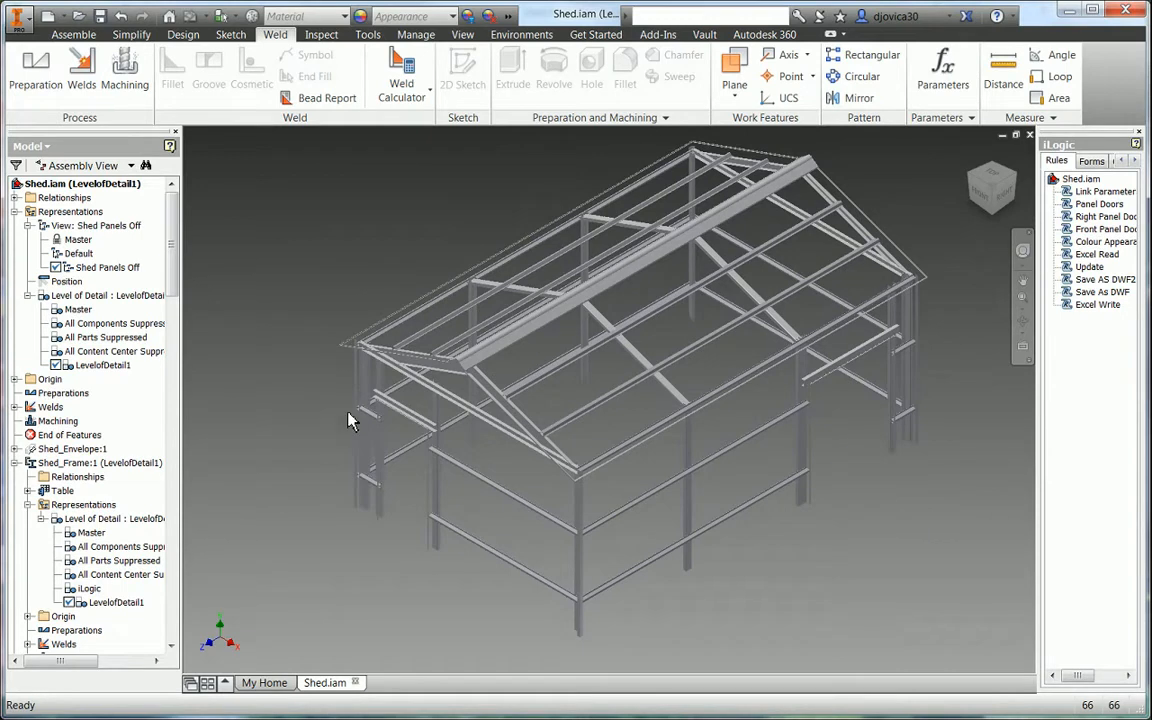
mouse_move(296, 424)
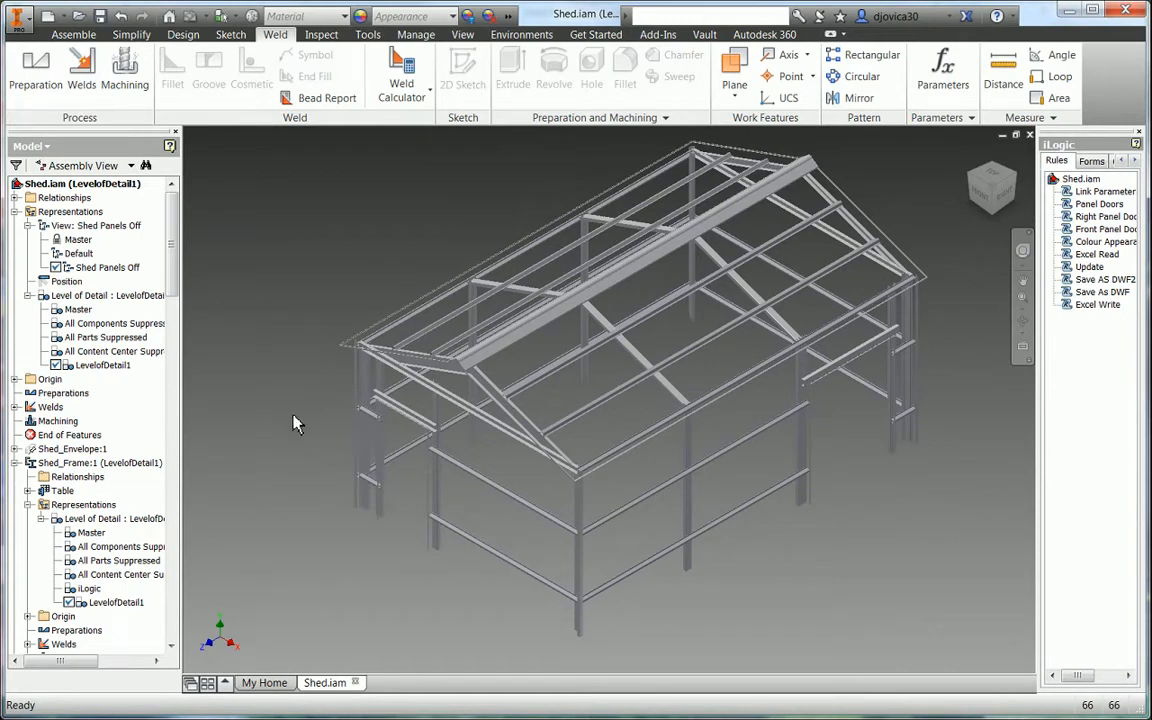
mouse_move(284, 310)
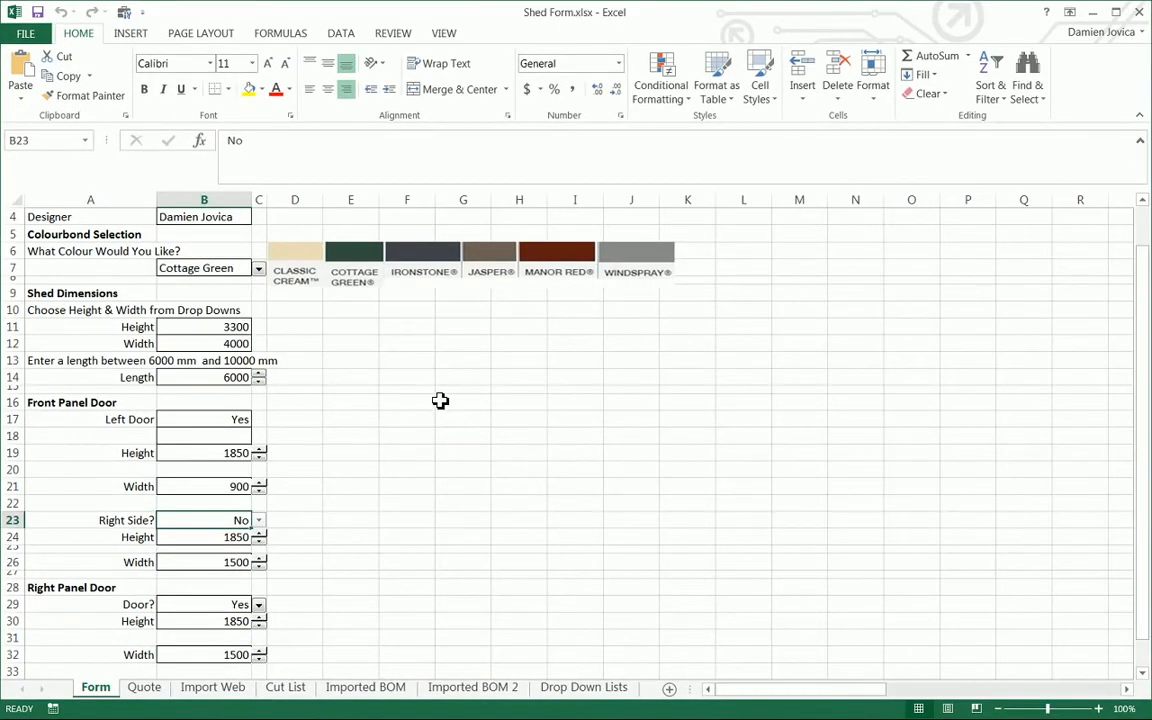
Step: Set the shed form to Manor Red, height 4000, width 6000 and length 10000
click(204, 268)
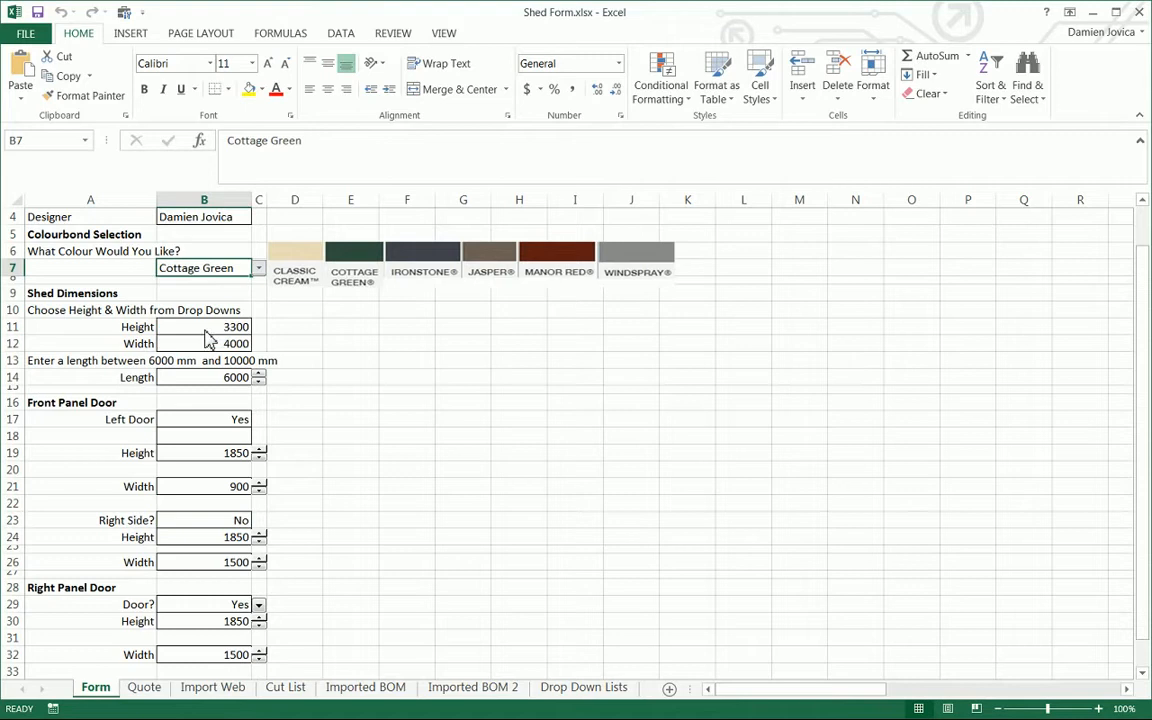
click(258, 328)
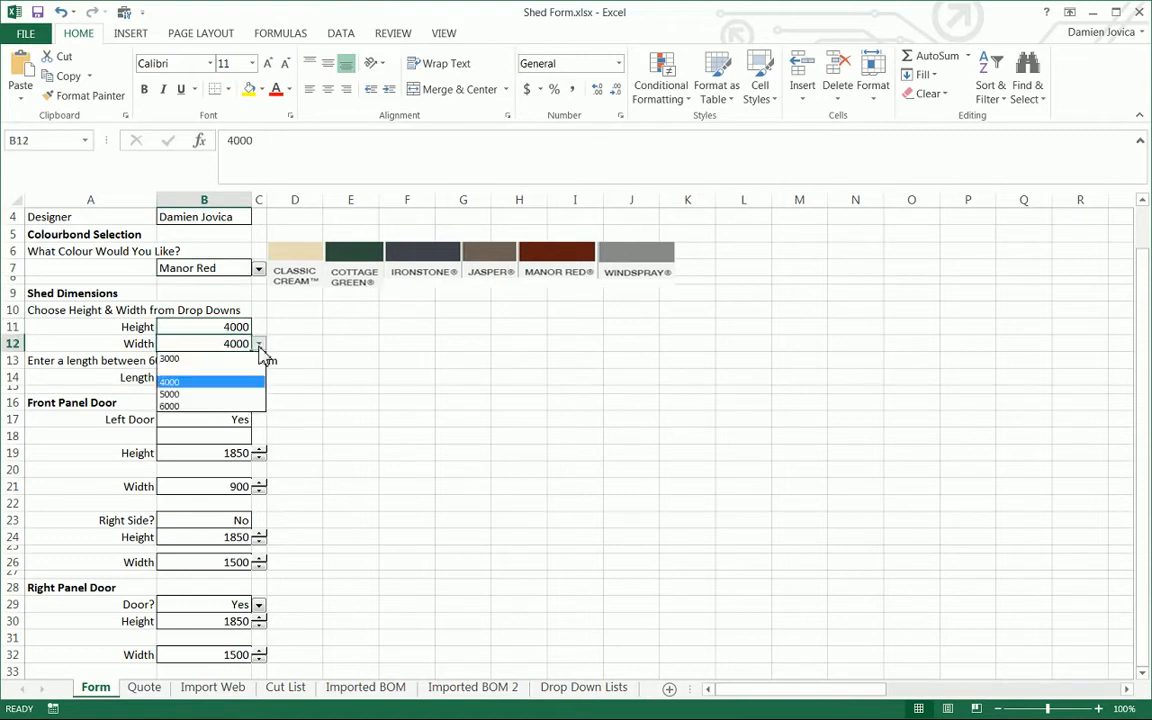
click(168, 404)
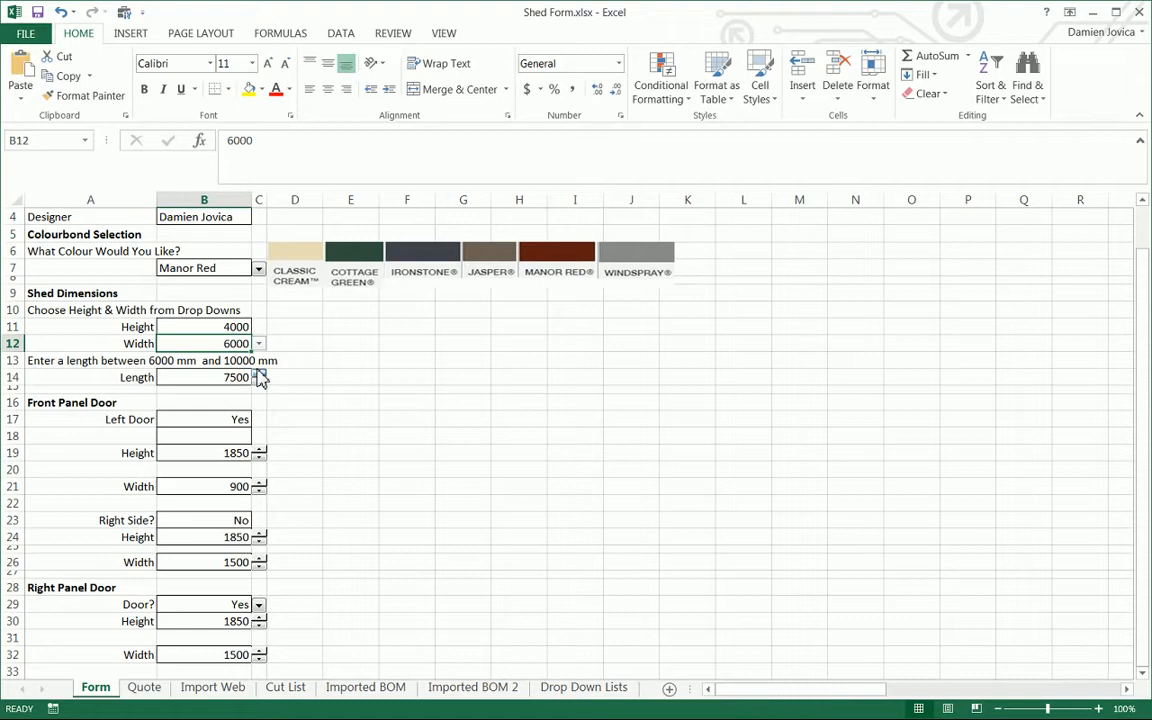
click(260, 374)
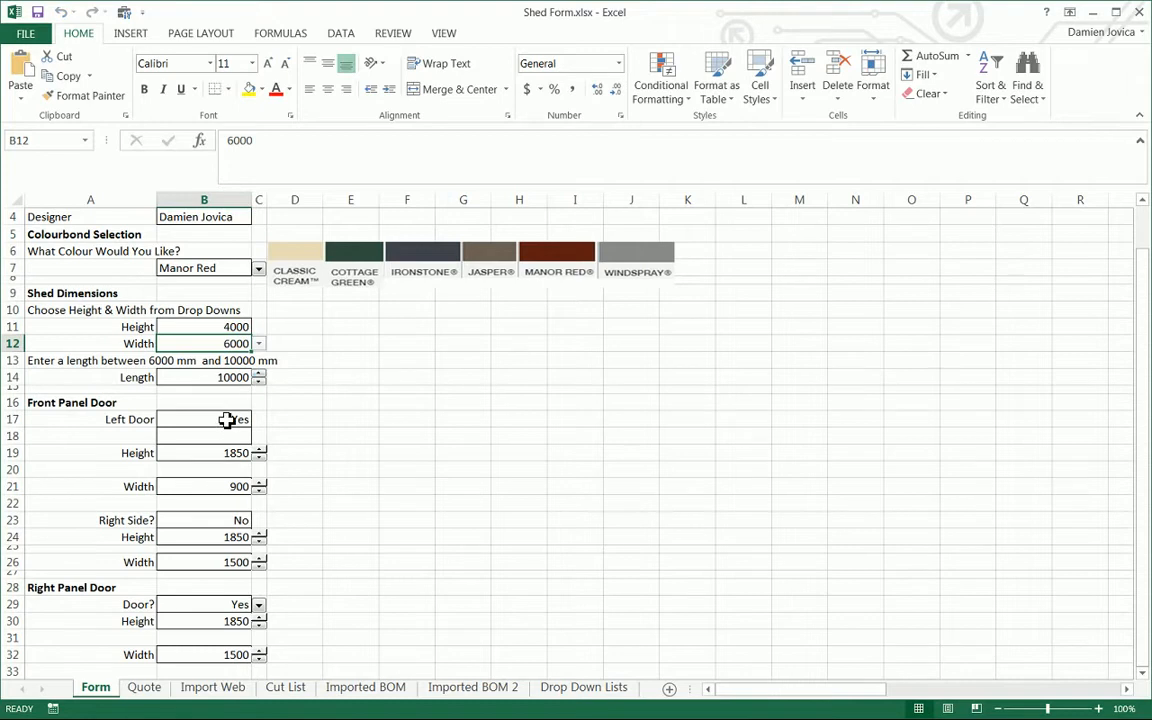
Step: Set the left front door to No and the right door to 2200 high by 1800 wide
click(260, 420)
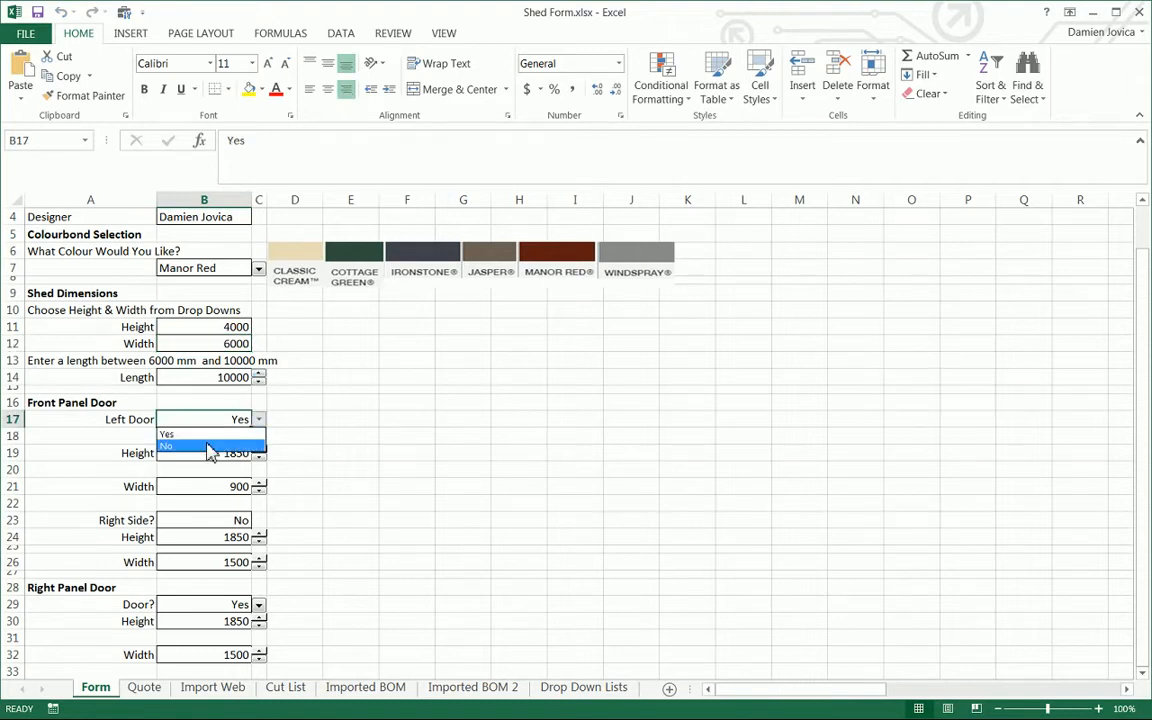
click(166, 444)
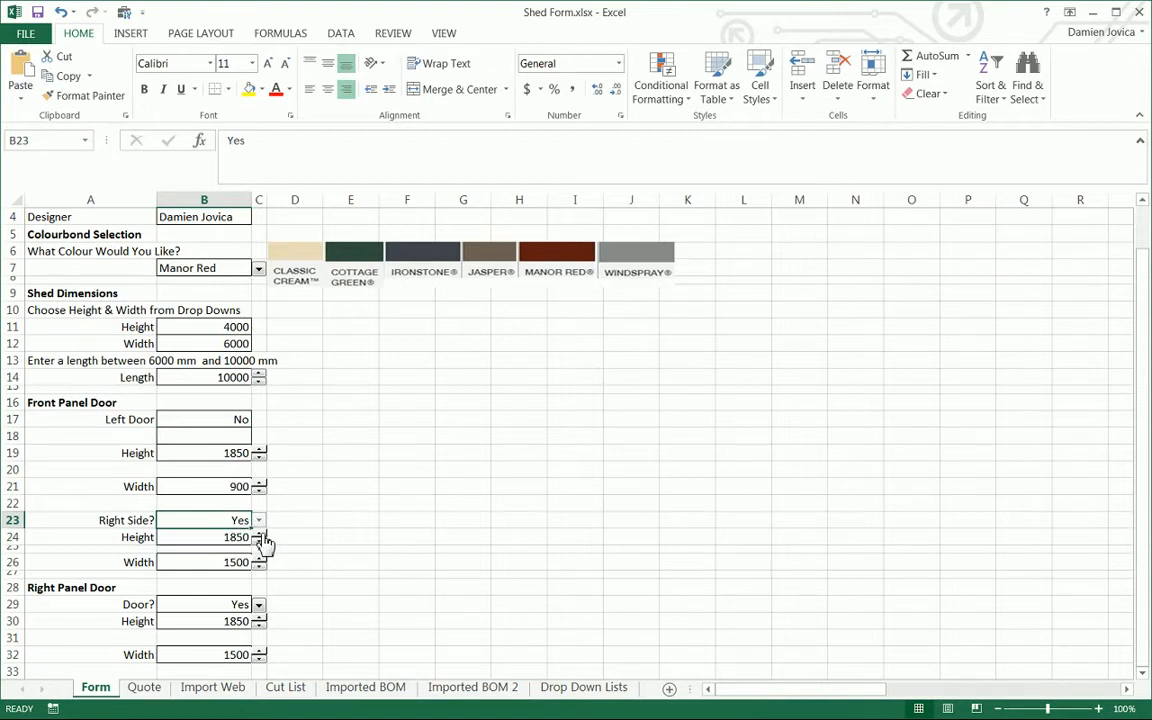
click(258, 532)
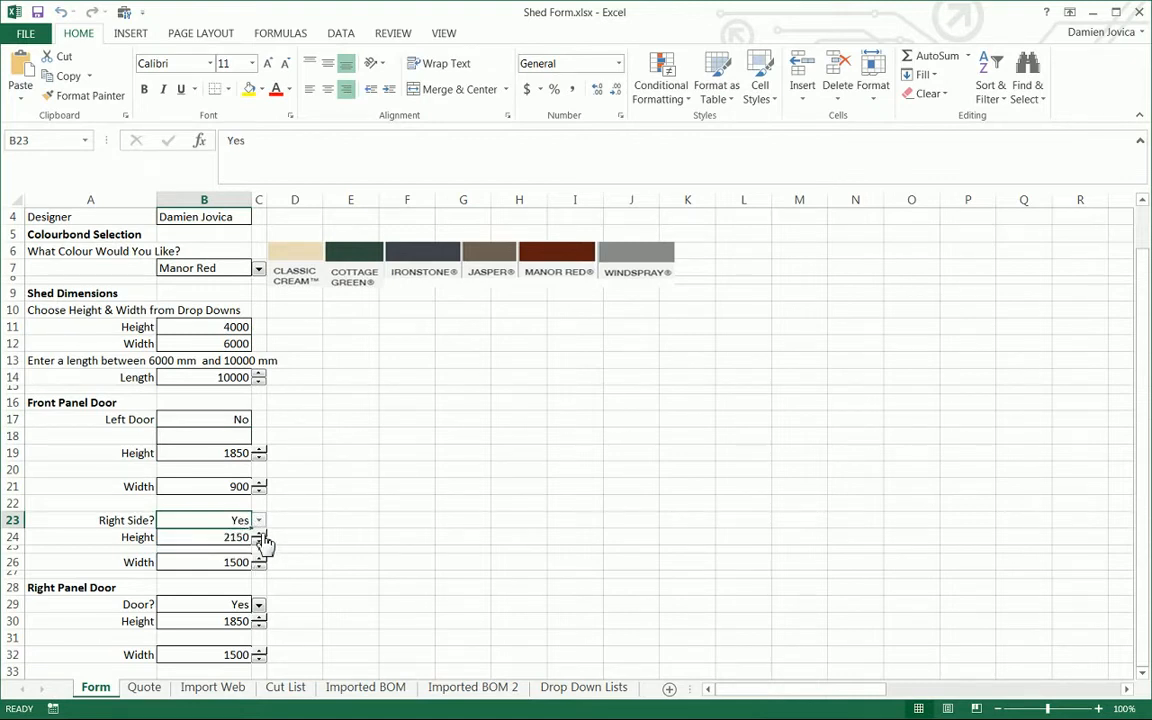
click(260, 532)
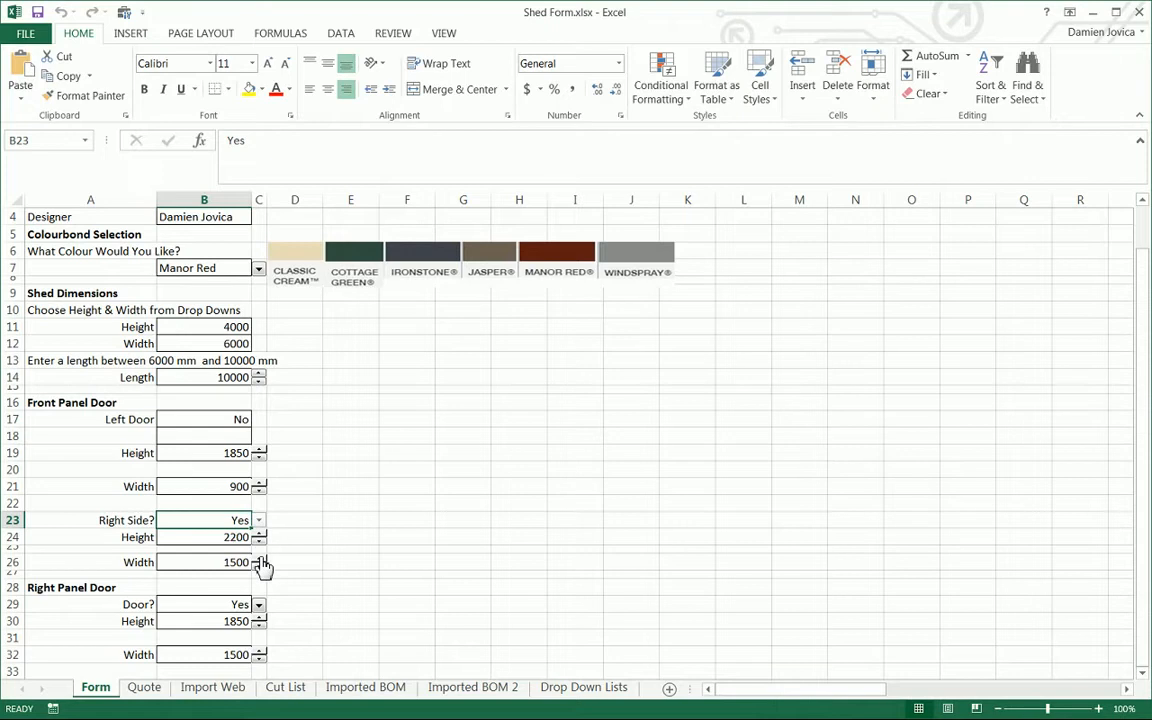
click(260, 558)
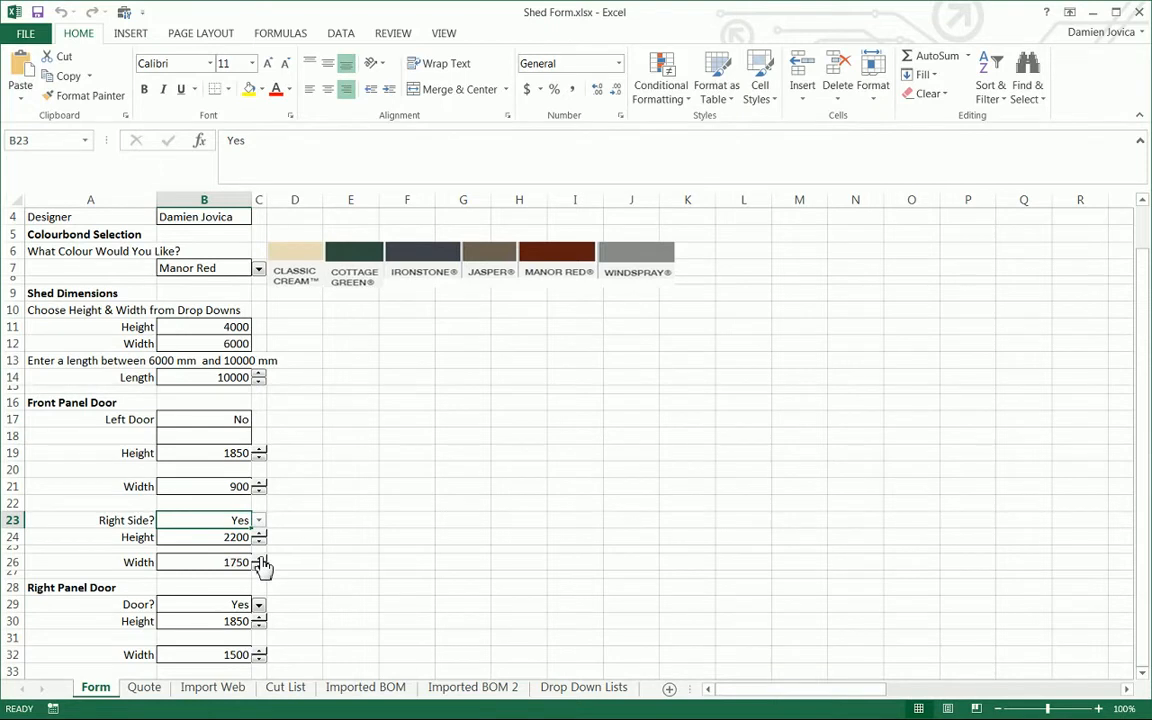
click(264, 560)
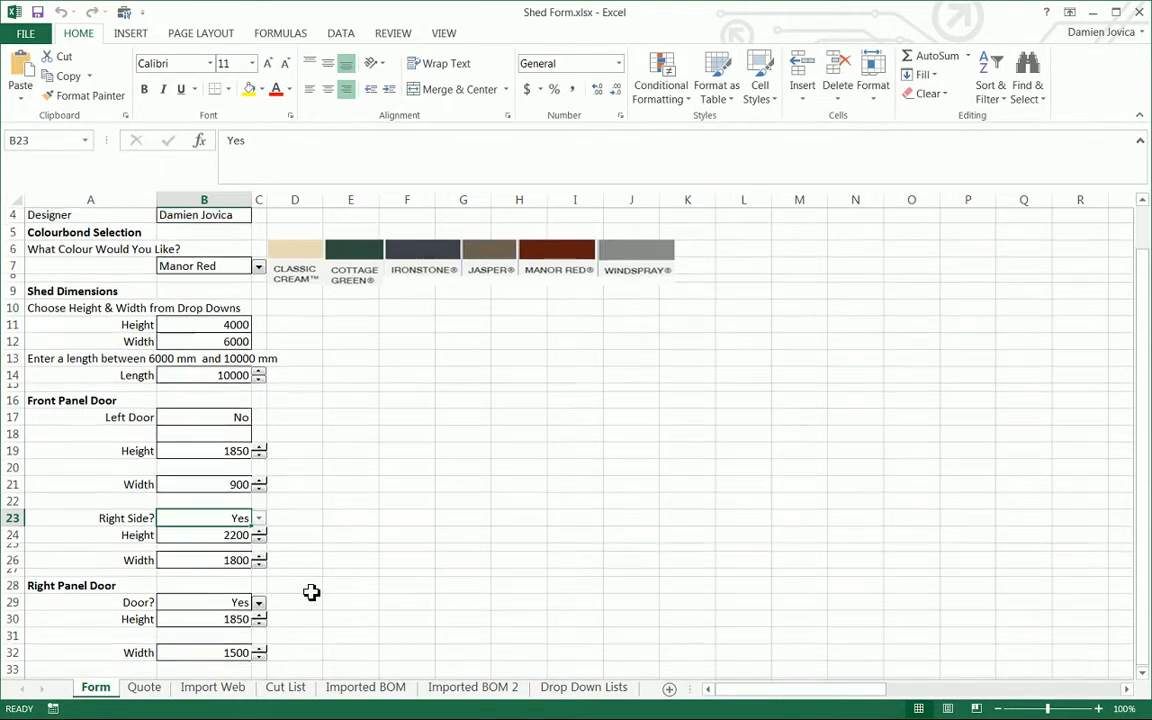
Step: Narrow the right panel door to 900 and save the form changes while closing
scroll(down, 3)
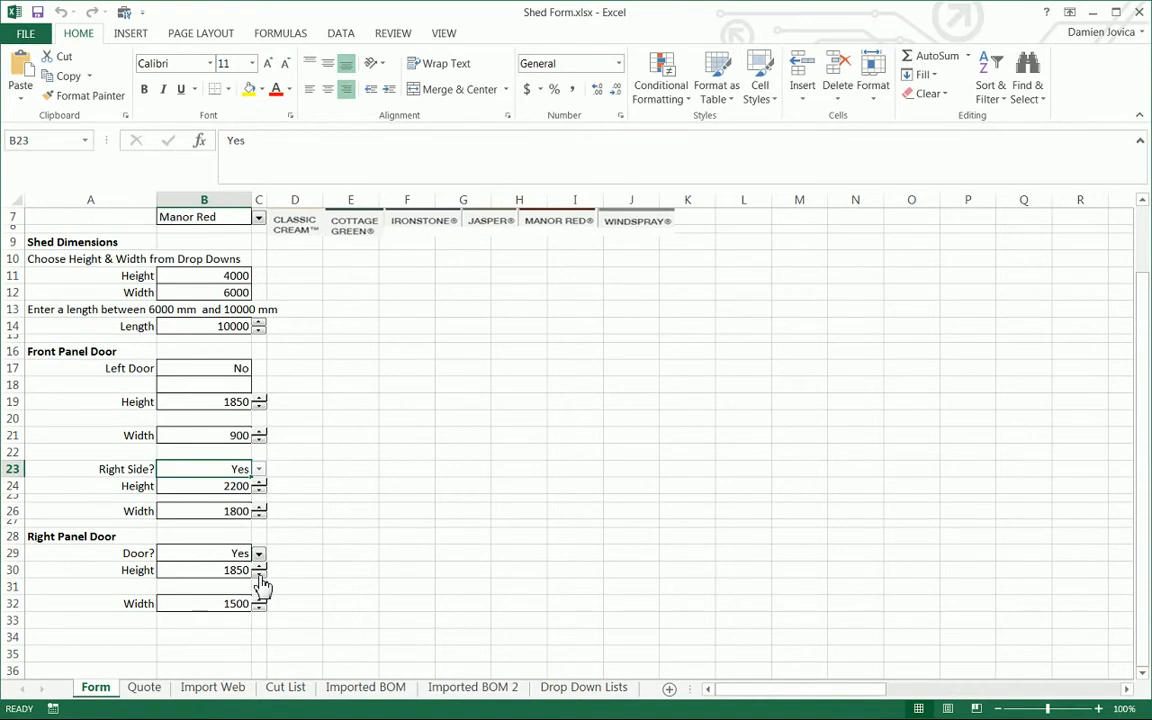
click(260, 608)
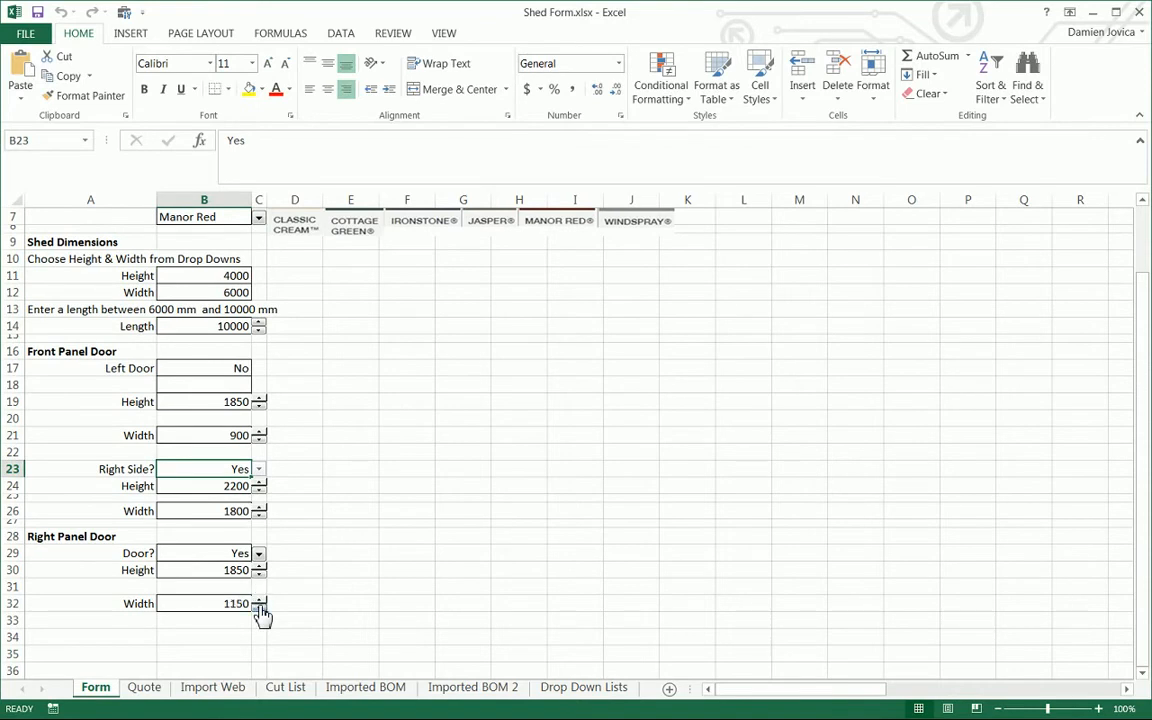
click(260, 608)
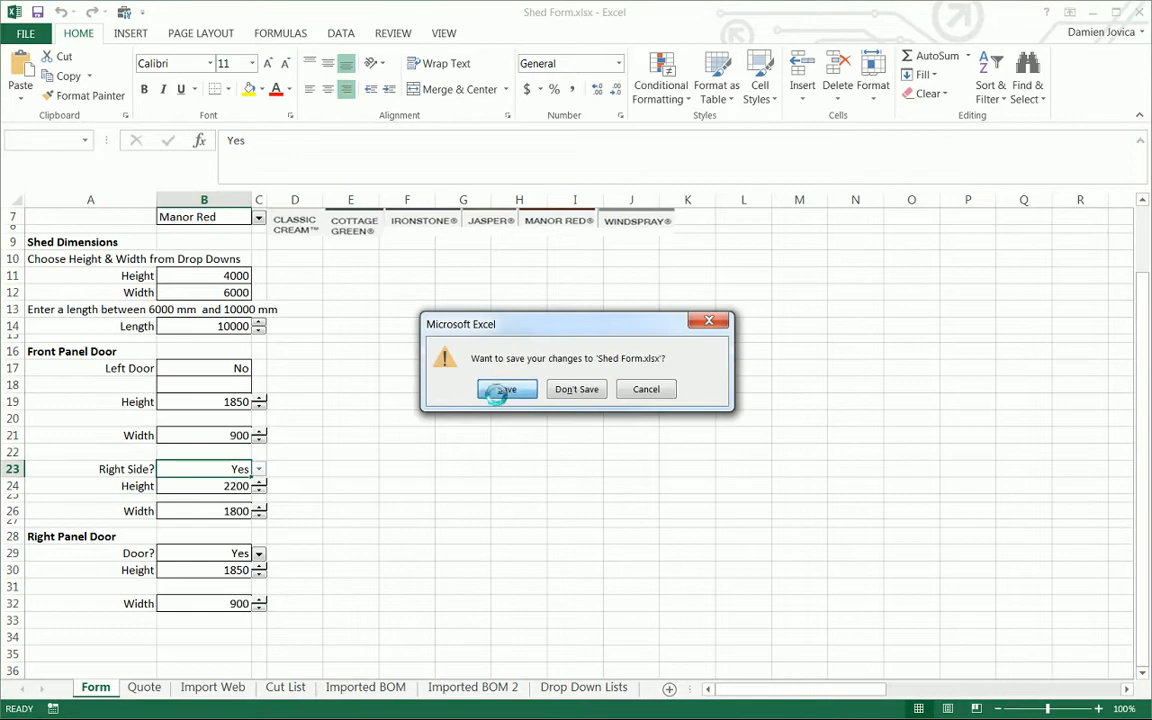
click(506, 388)
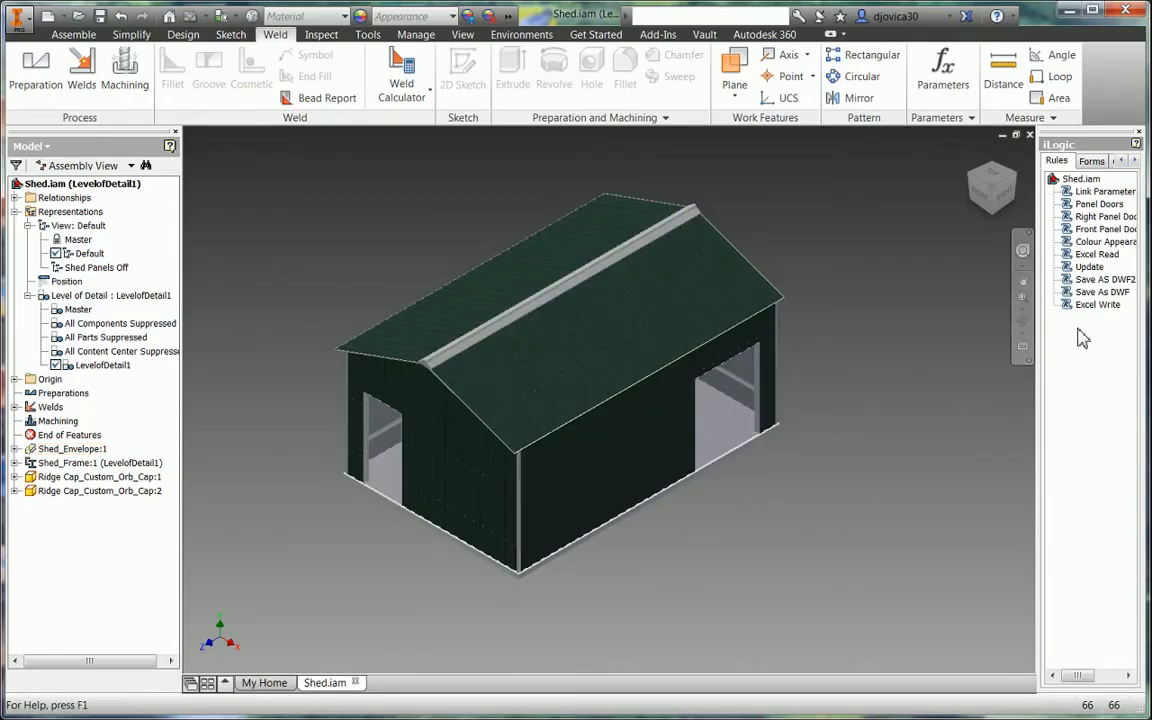
Step: Run the iLogic rule that reads the Excel form and save Shed Form.xlsx so the model updates
click(1096, 254)
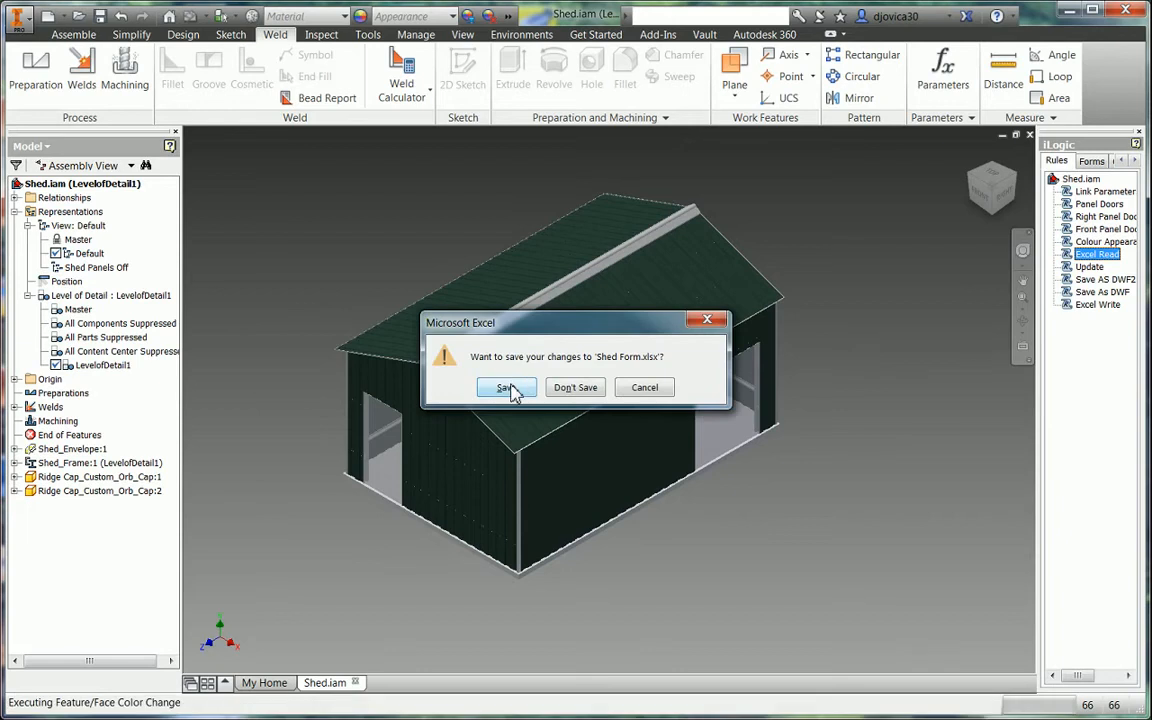
click(504, 388)
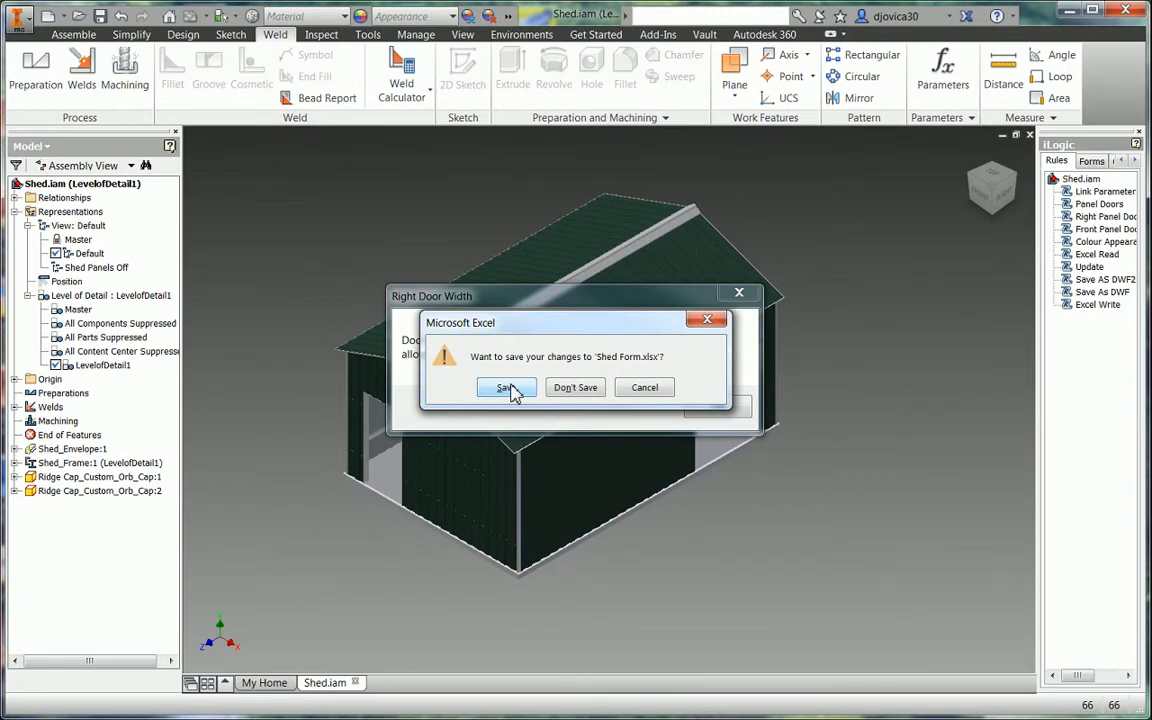
Step: Save Shed Form.xlsx, acknowledge both door-width warnings and enter 1500 as the left side door width
click(506, 388)
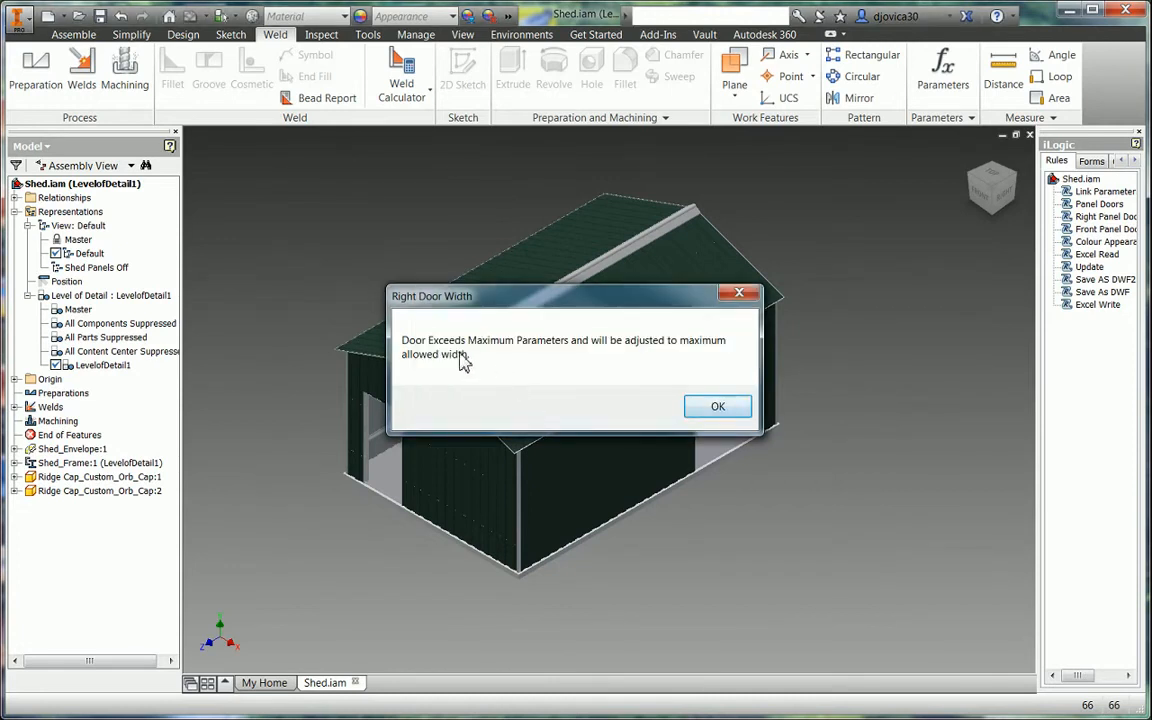
mouse_move(556, 388)
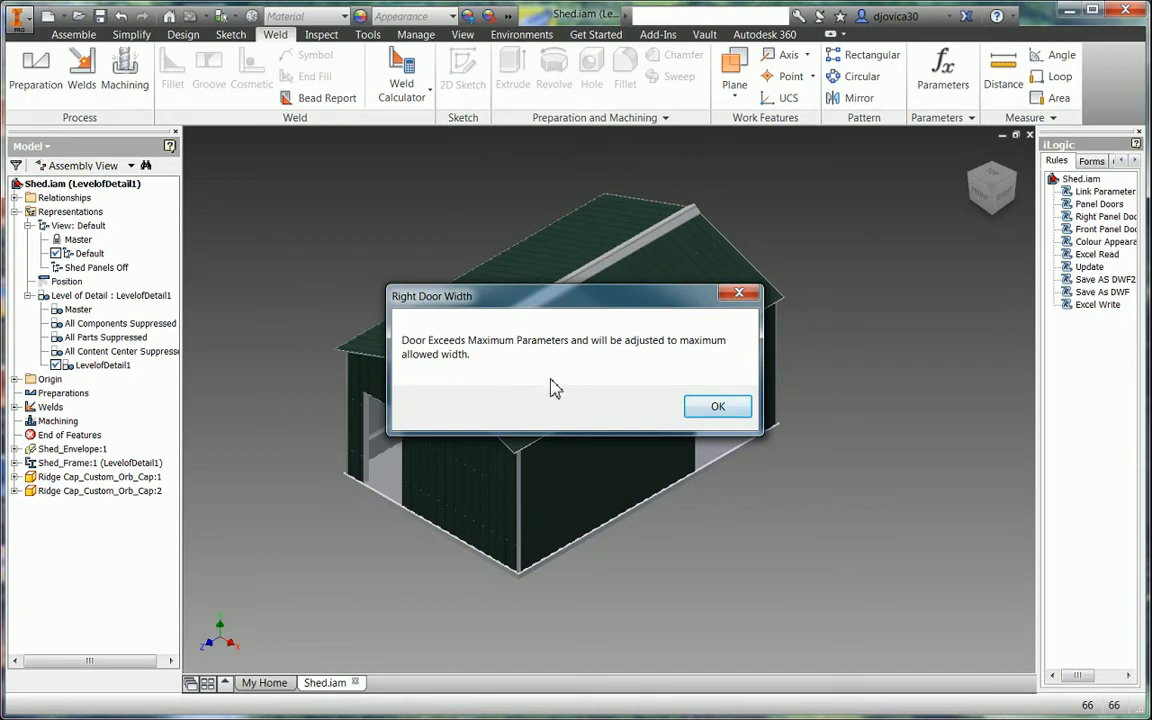
mouse_move(540, 388)
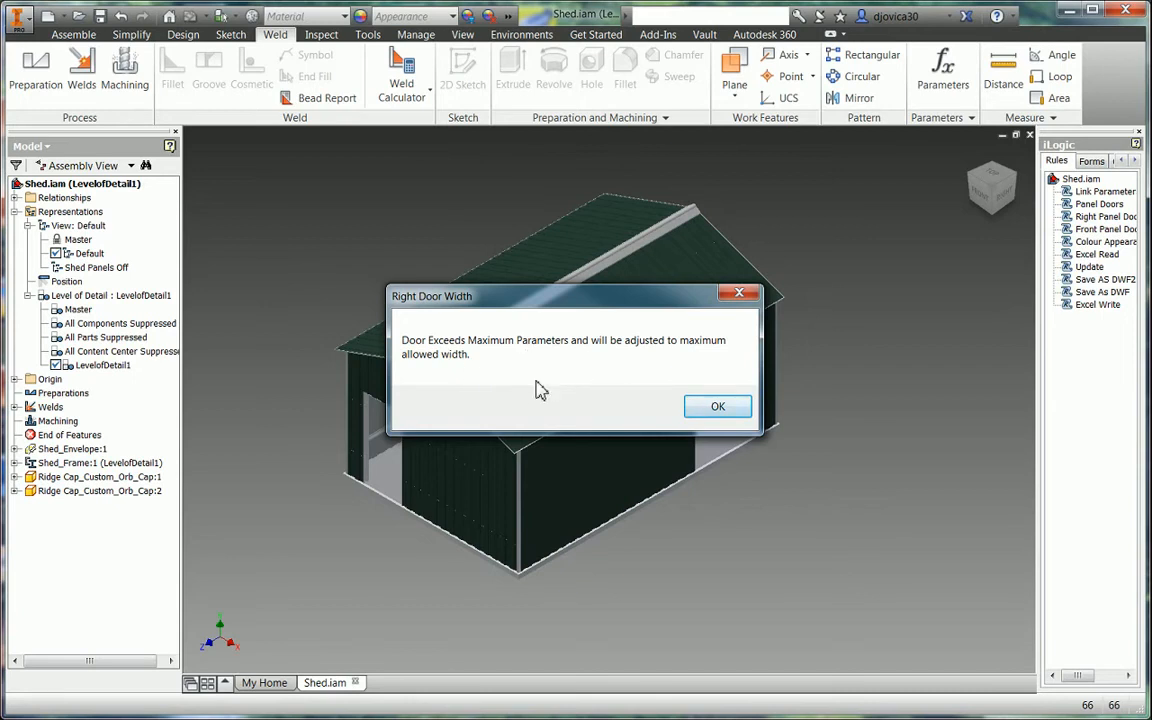
mouse_move(642, 404)
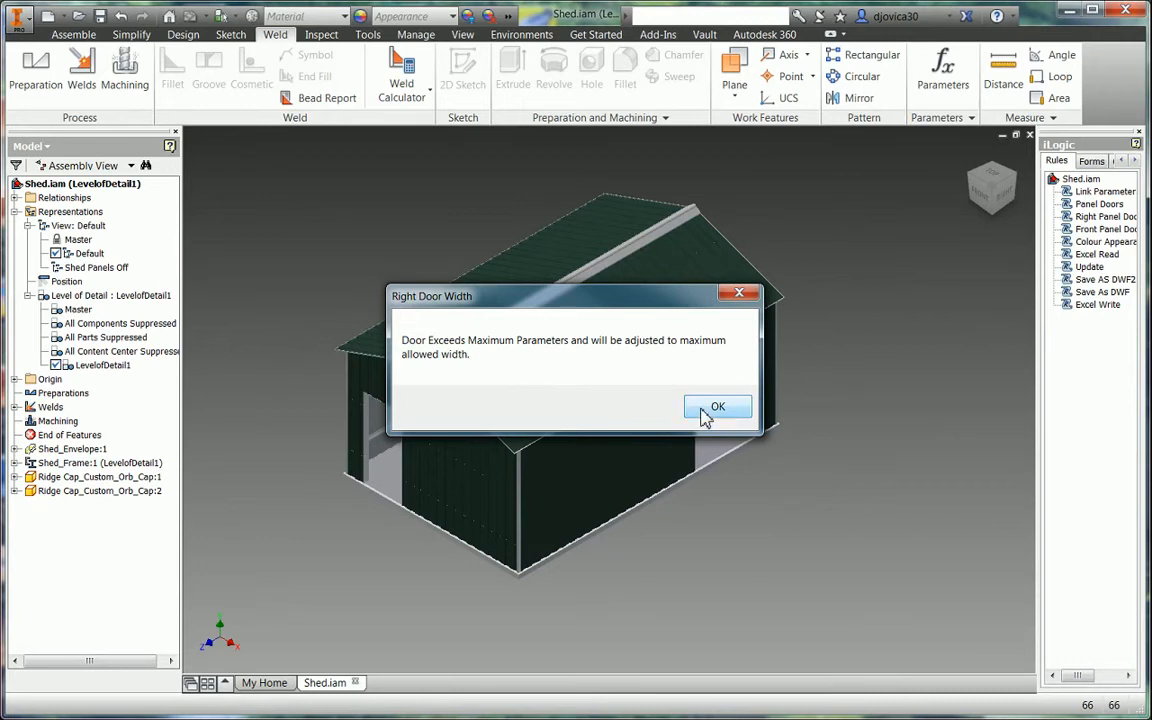
click(716, 408)
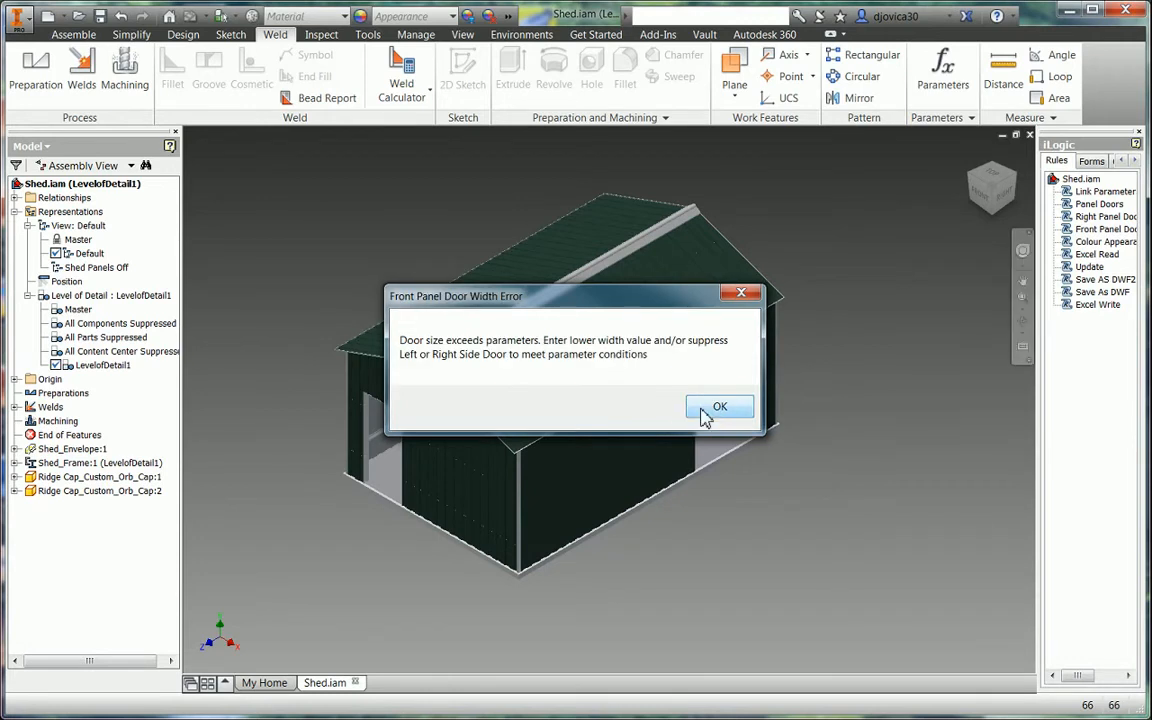
mouse_move(436, 348)
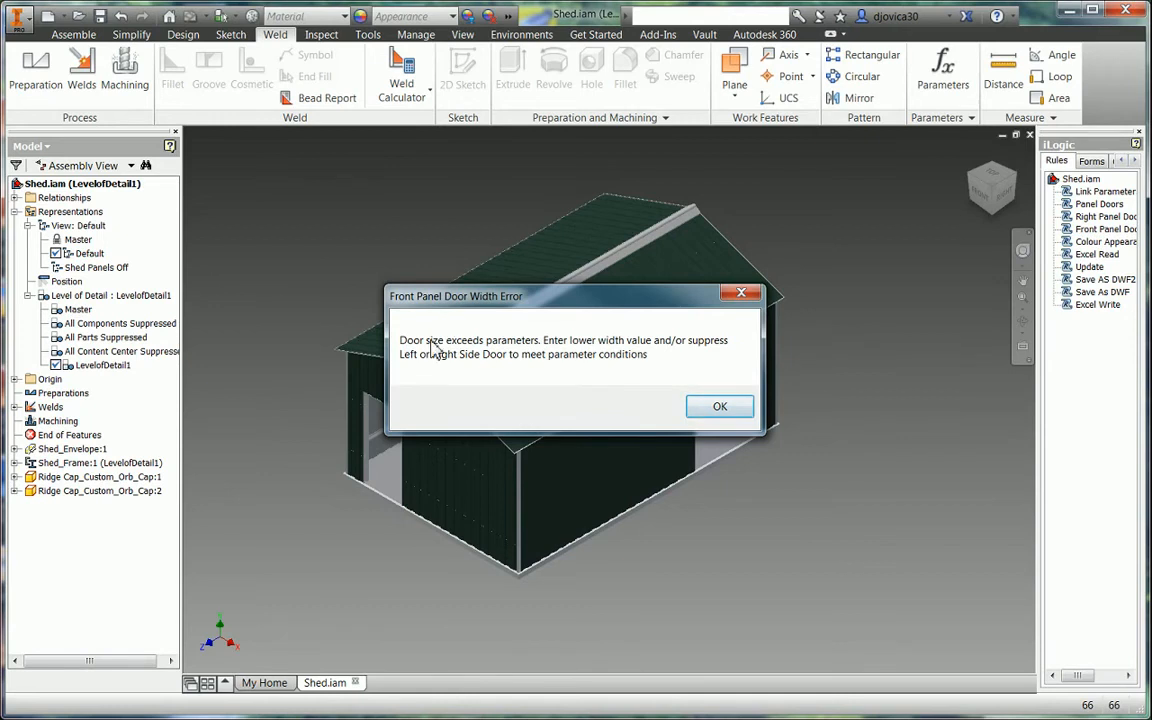
mouse_move(720, 406)
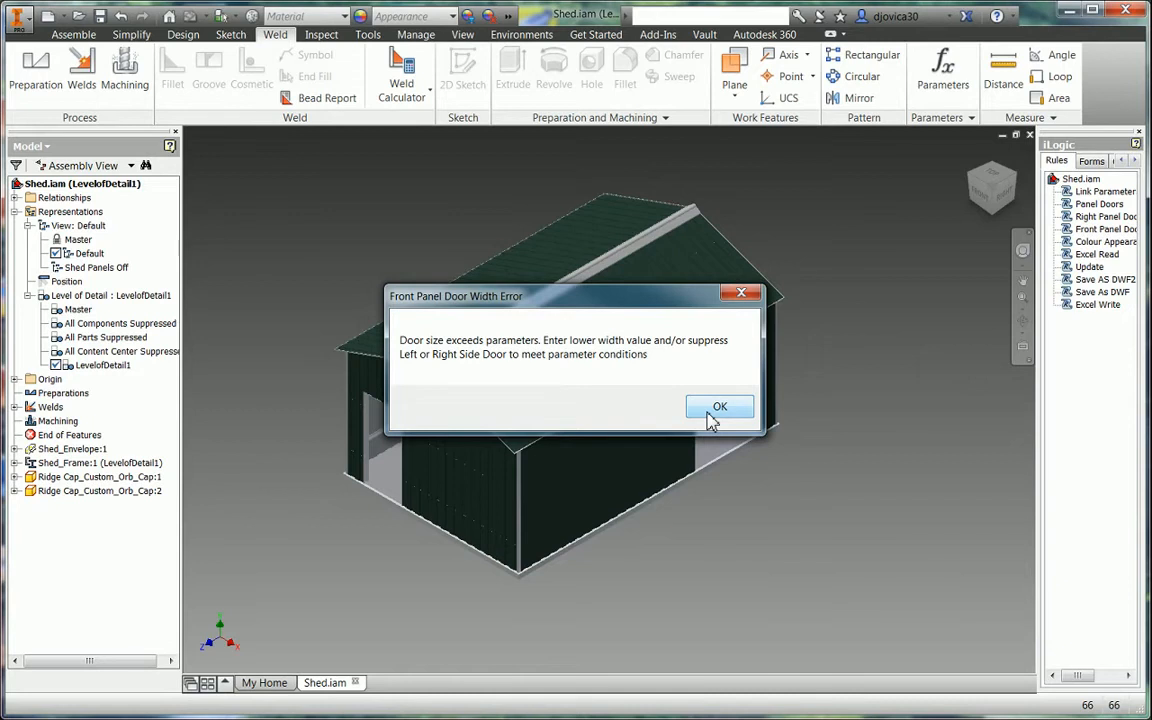
click(720, 406)
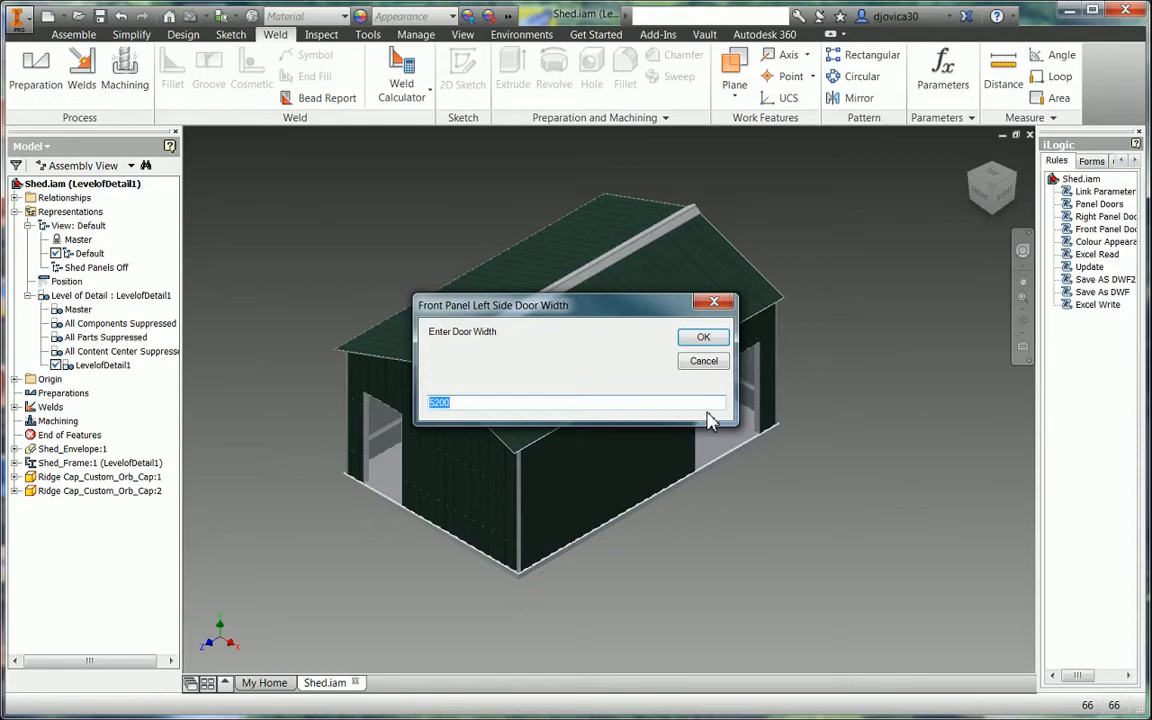
text(1500)
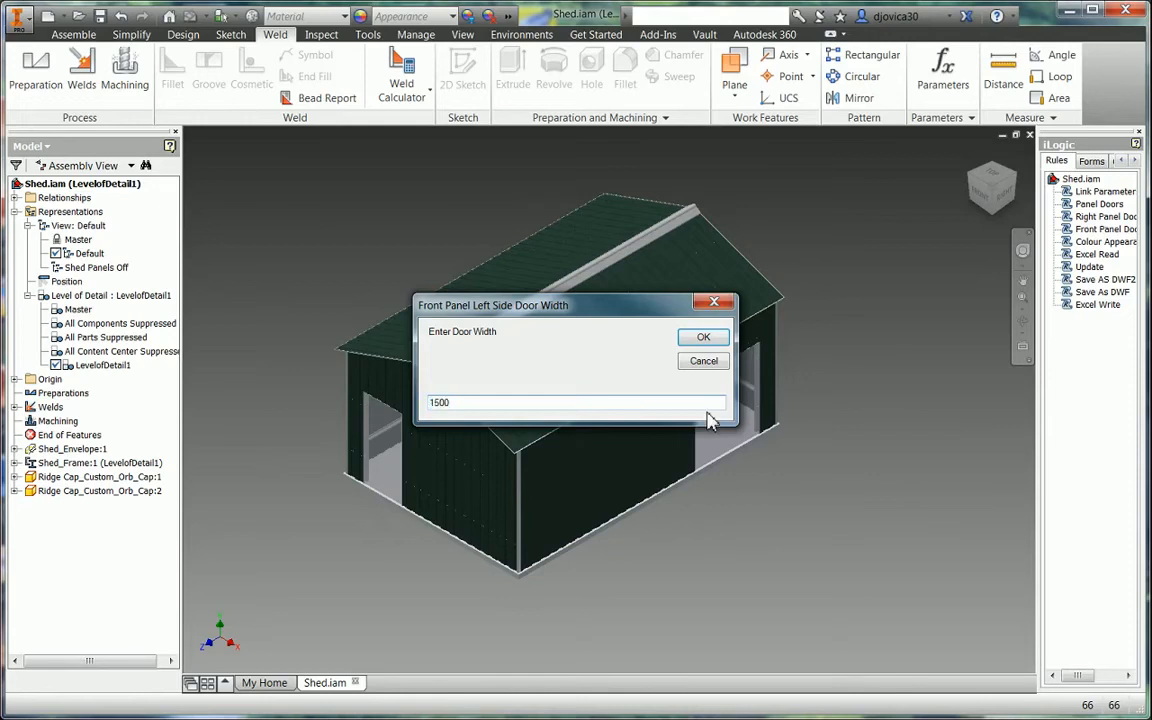
click(704, 336)
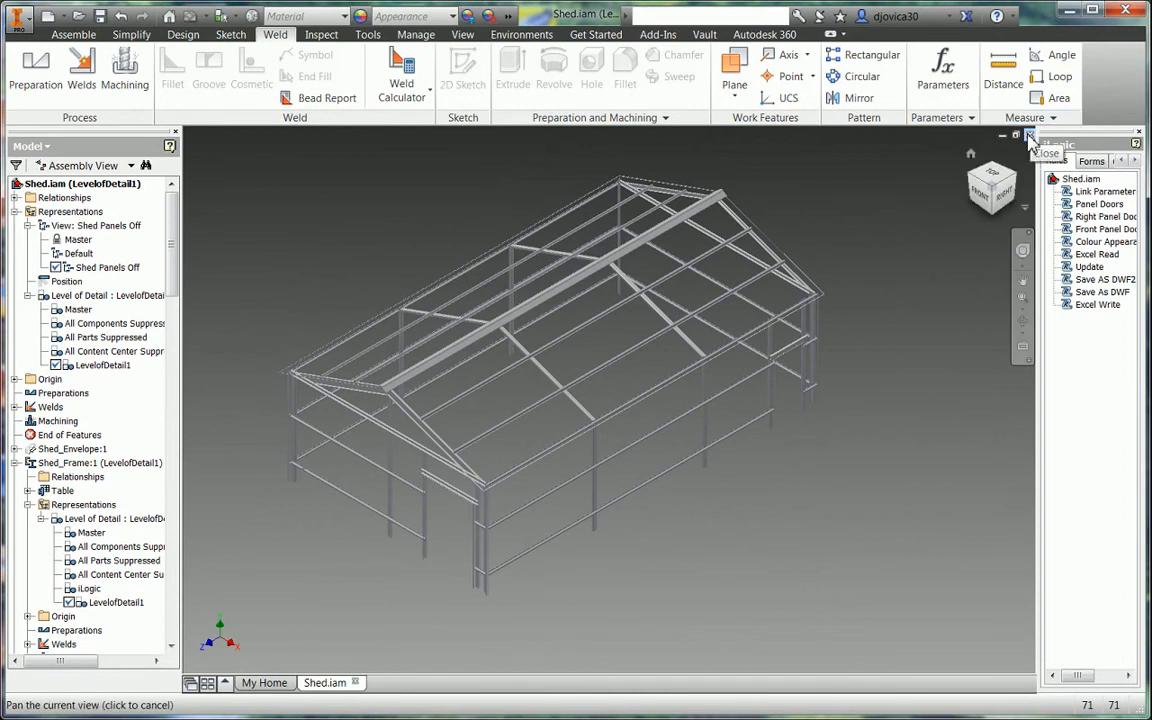
Step: Close the Shed.iam document window
click(1028, 136)
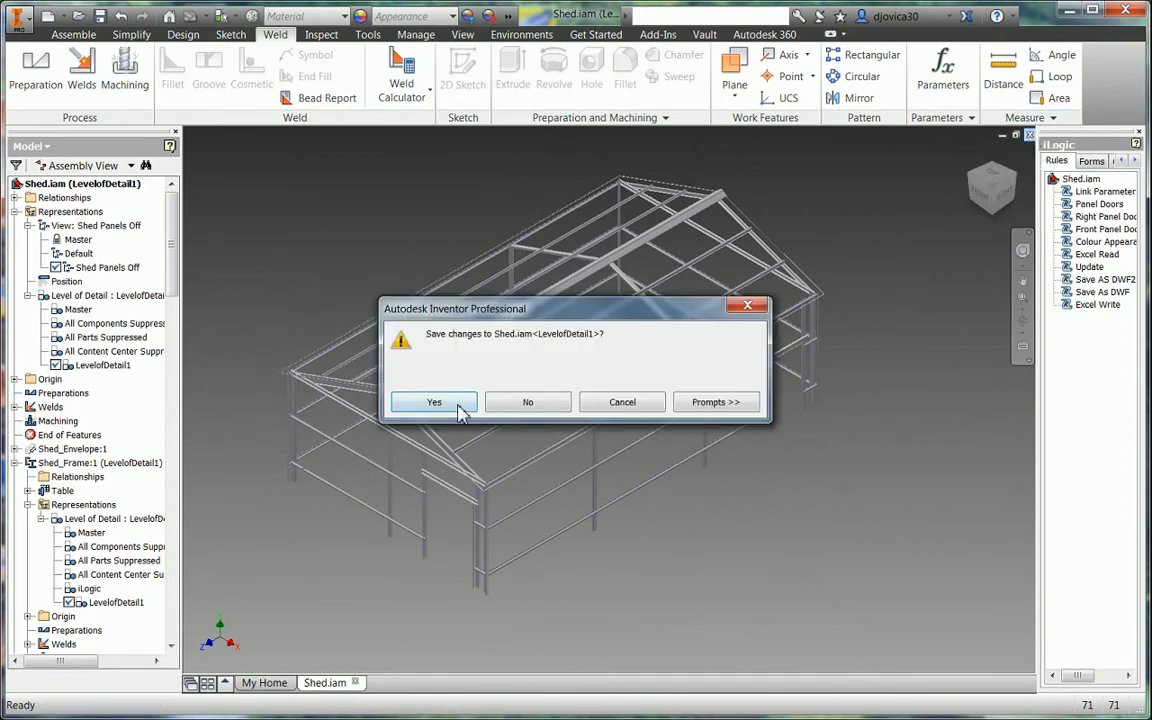
Step: Save changes to Shed.iam and Shed Form.xlsx, then reopen the shed assembly
click(434, 400)
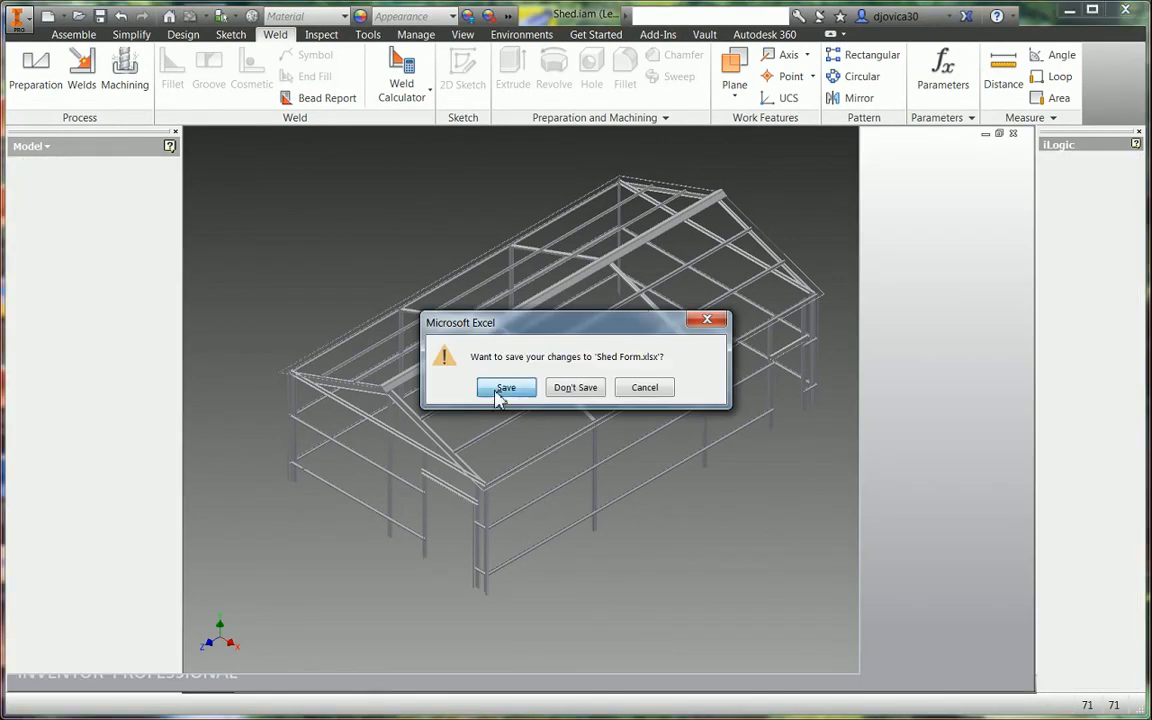
click(576, 388)
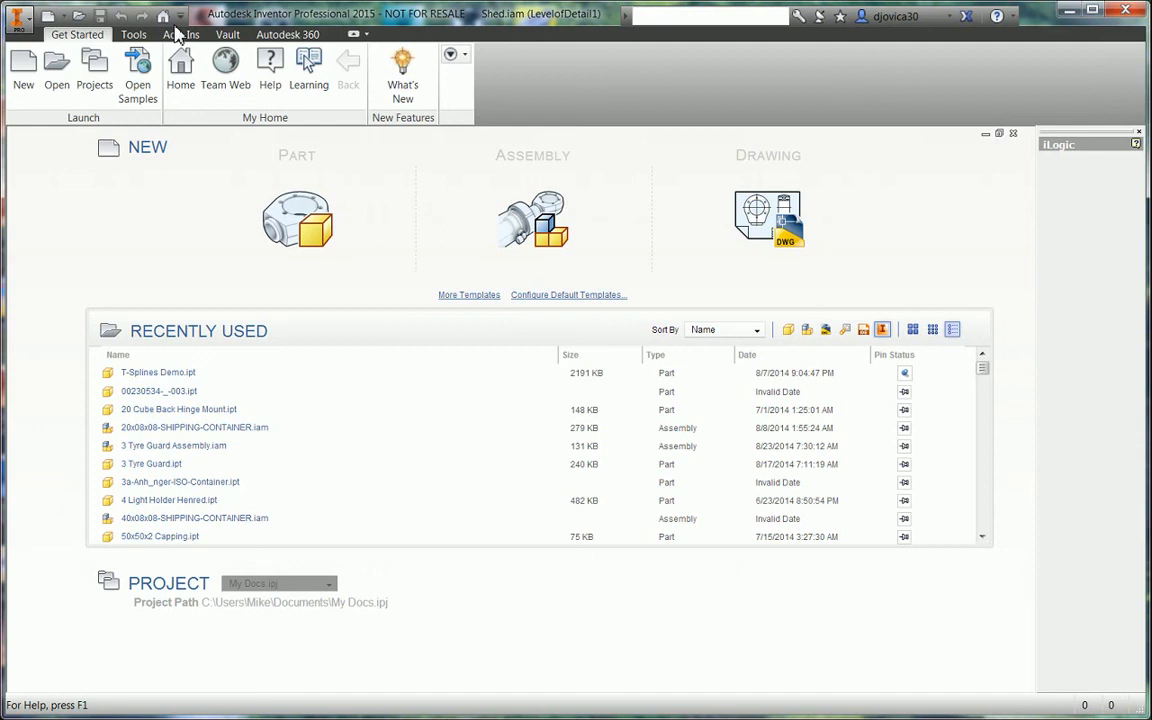
click(18, 16)
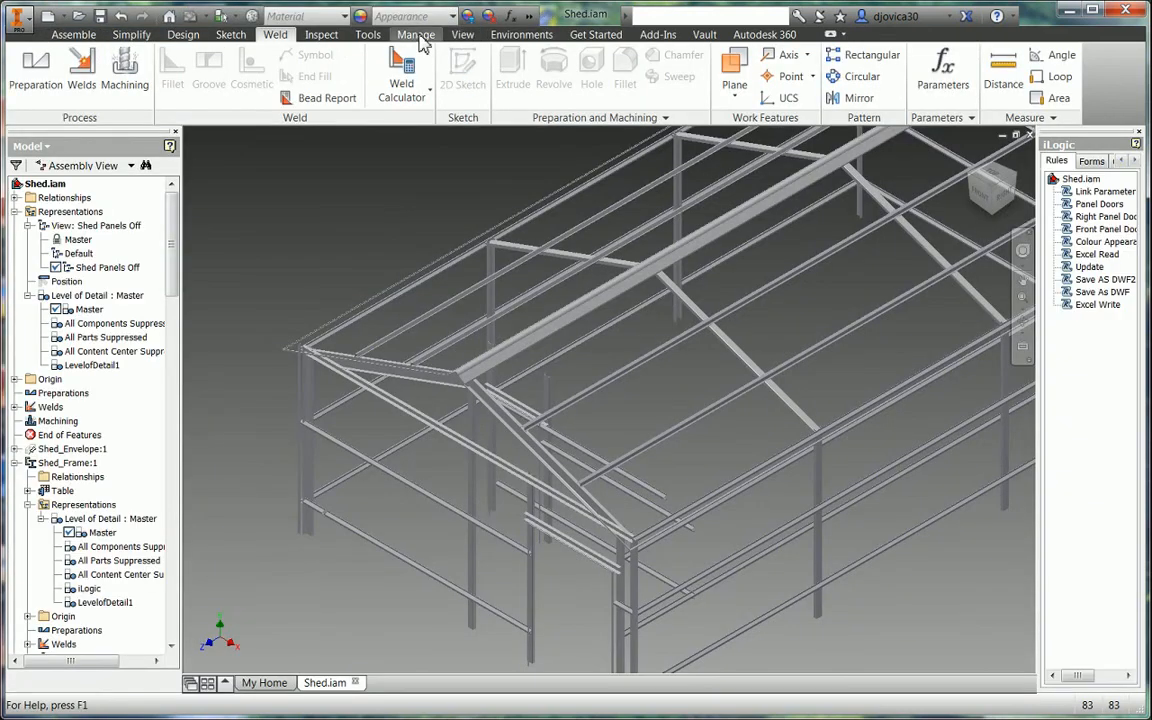
Step: Start a parts-only bill of materials export from the Manage tools
click(416, 34)
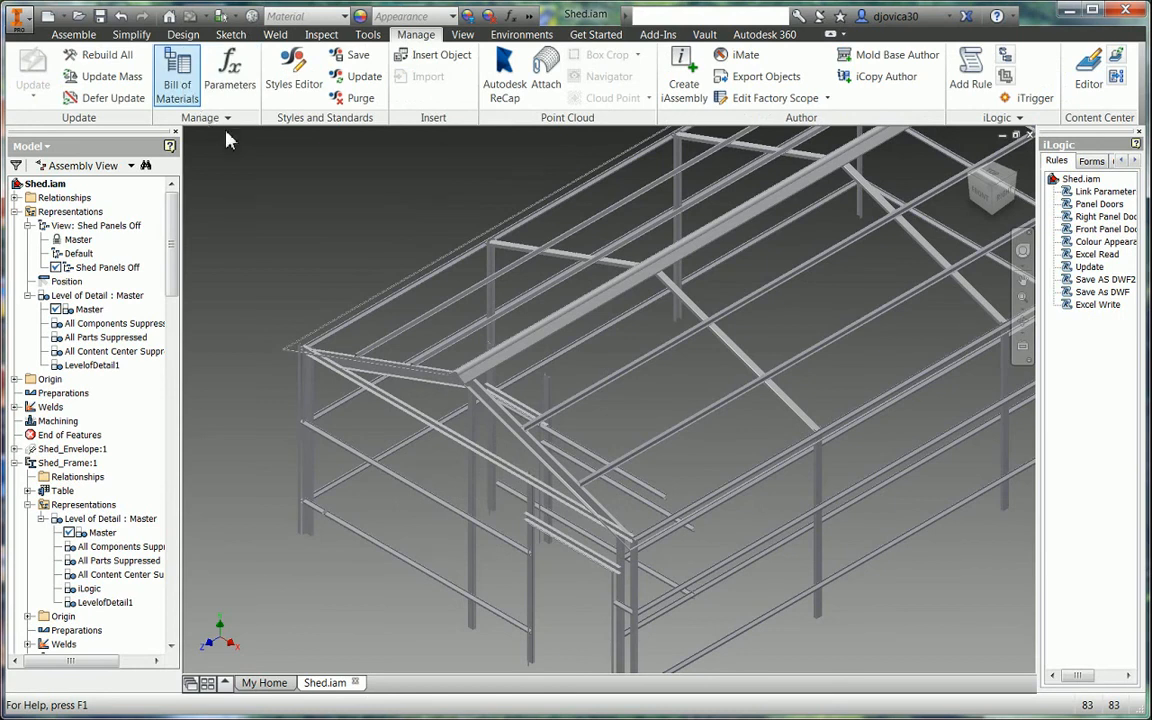
click(176, 76)
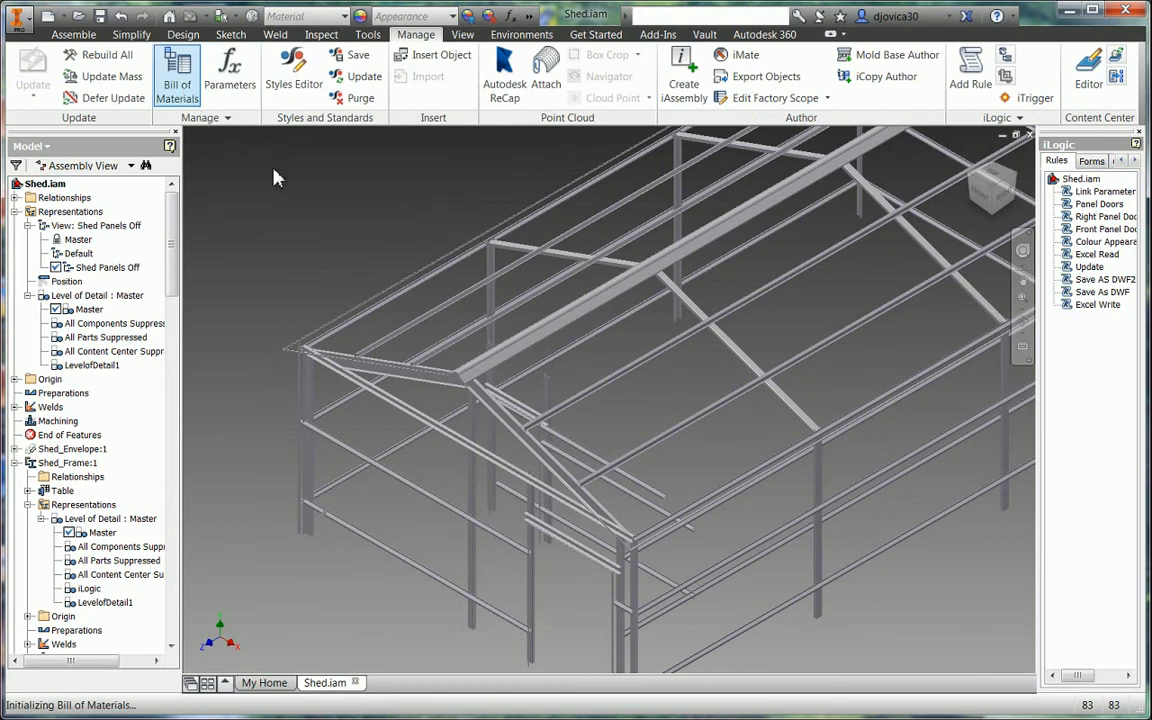
click(176, 76)
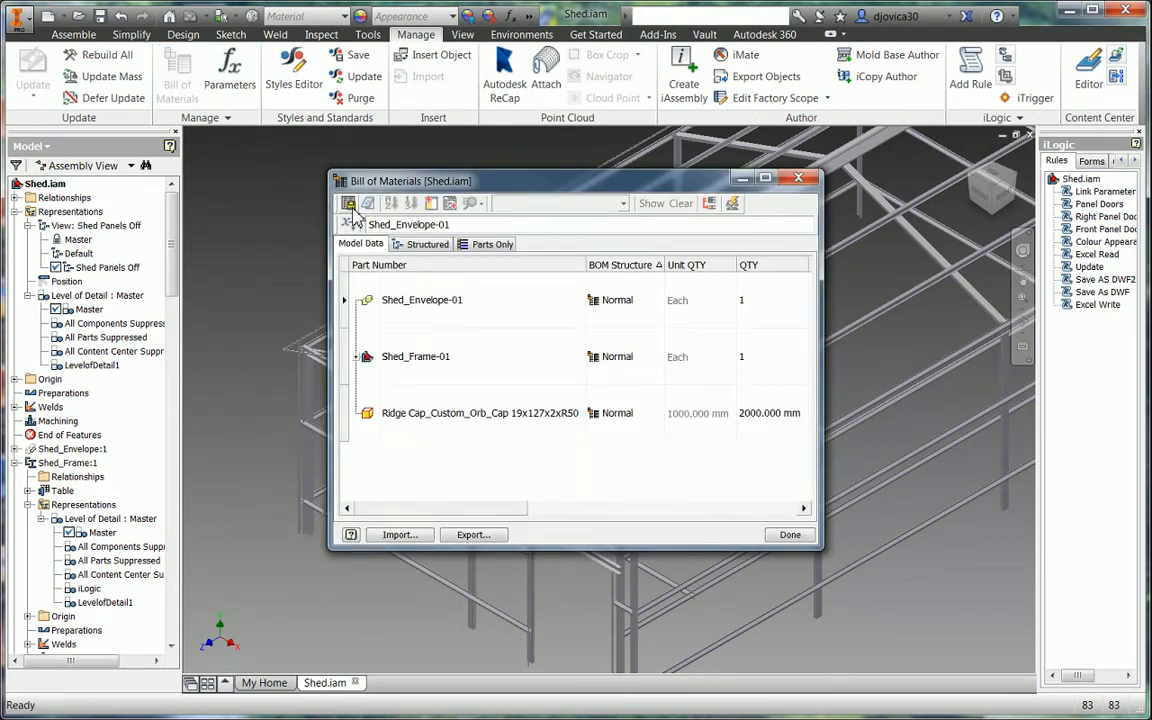
click(472, 534)
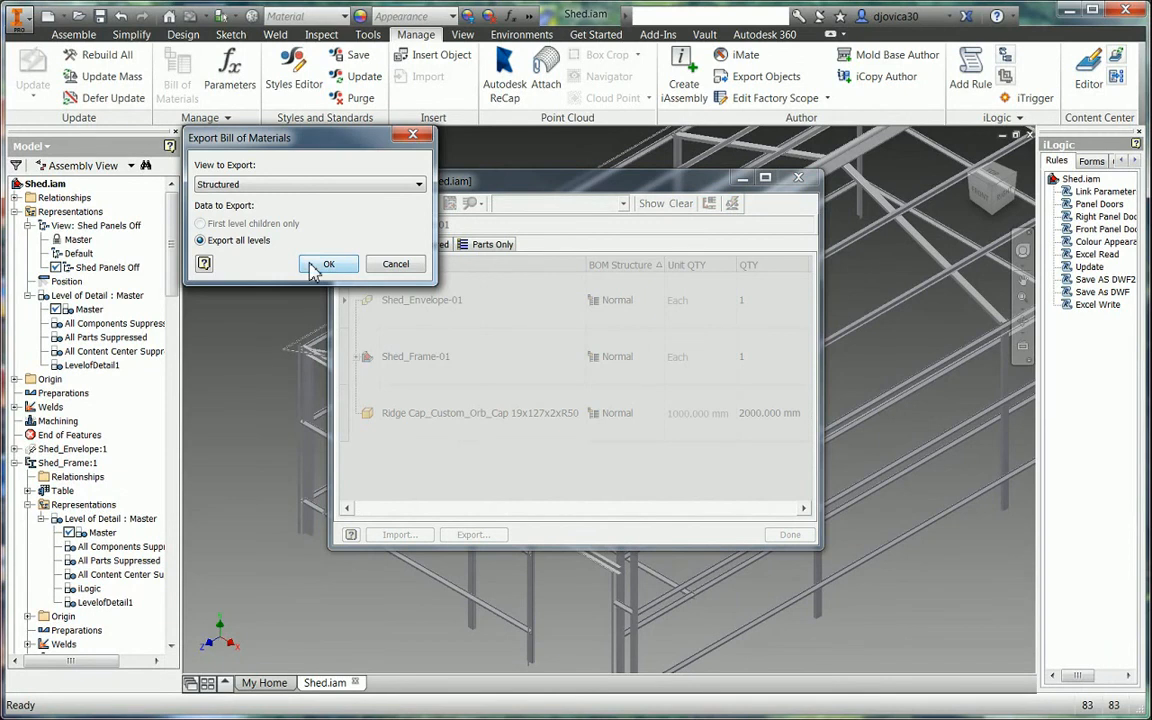
click(310, 184)
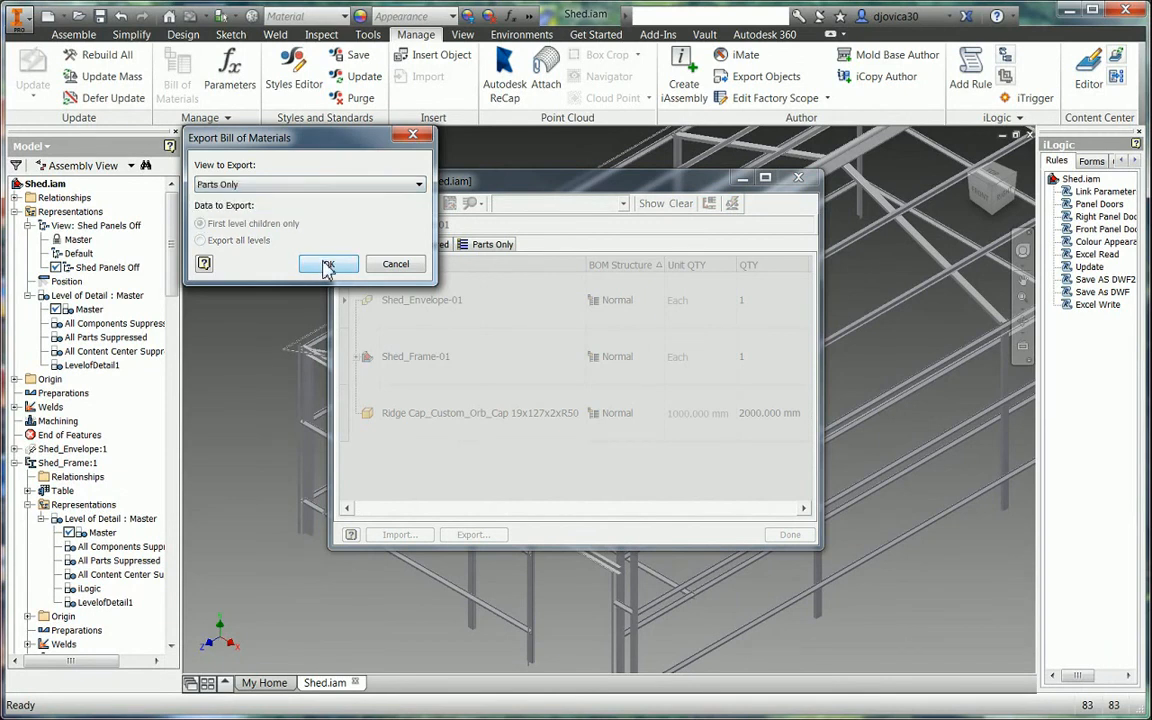
click(328, 264)
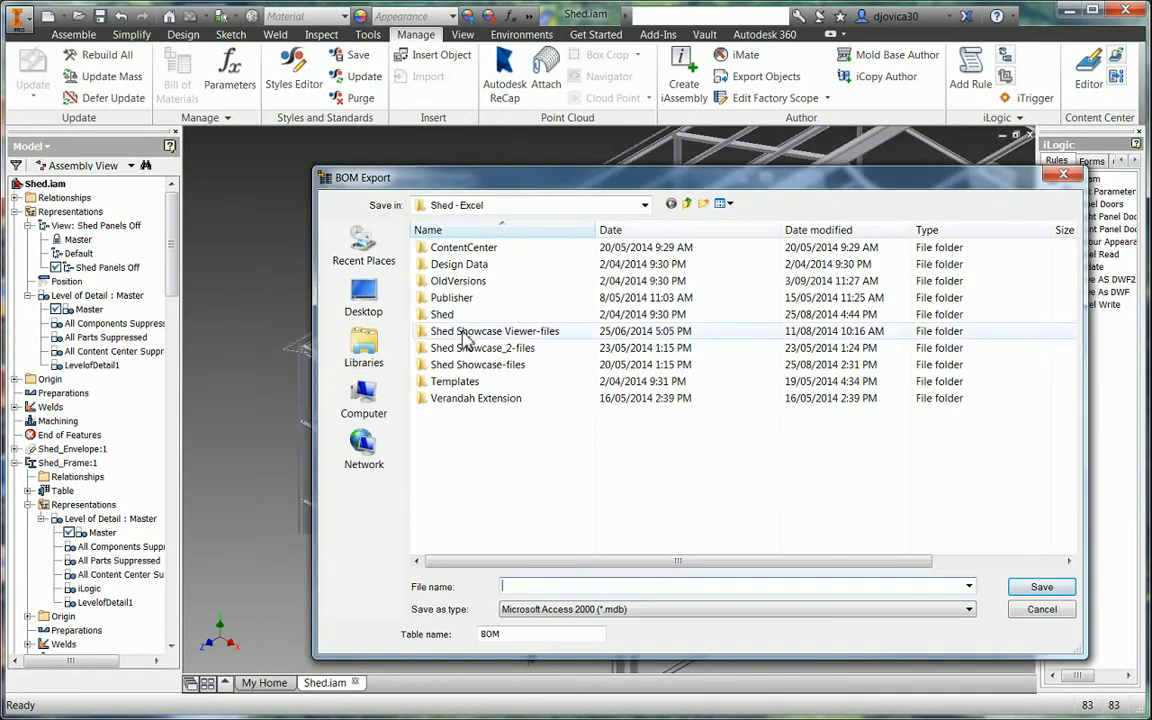
Step: Delete the old Shed.xls in the Shed folder and export the BOM as an Excel workbook
double_click(442, 314)
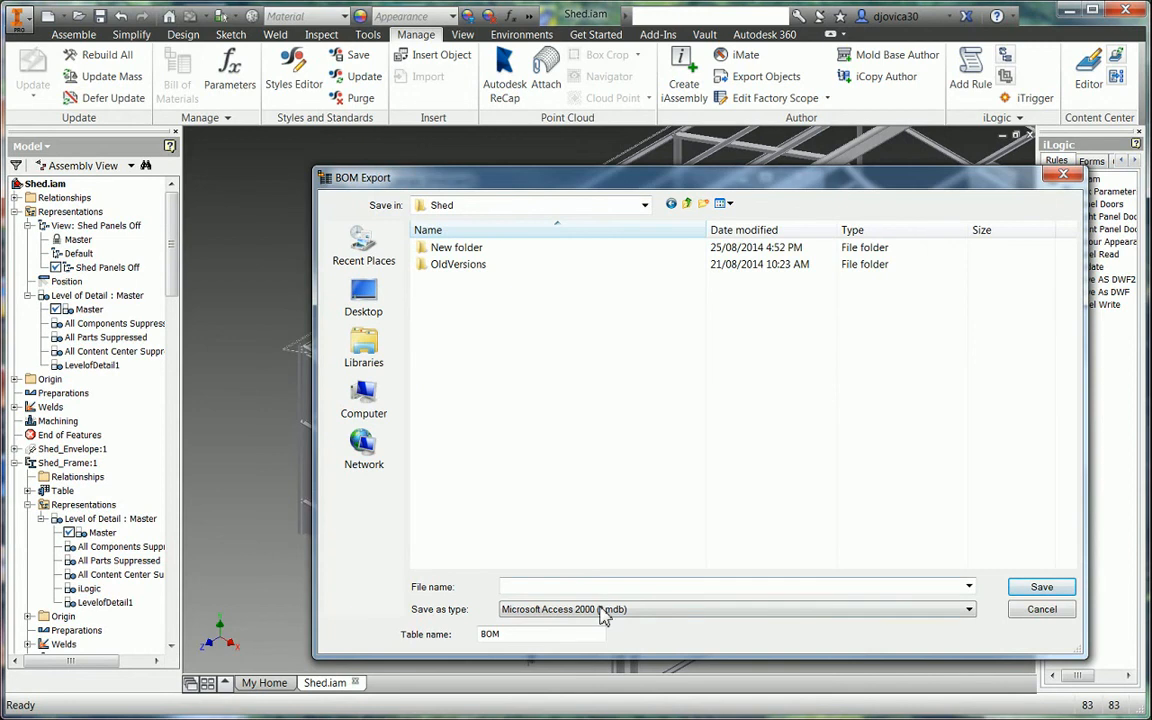
click(736, 608)
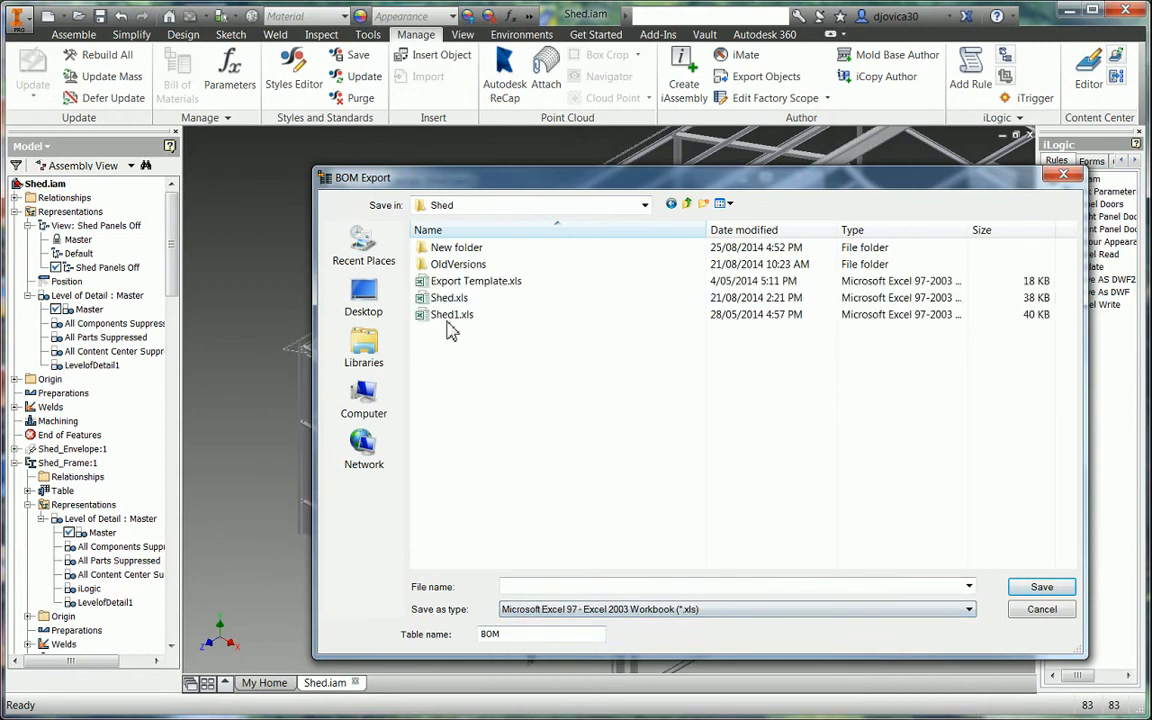
click(448, 296)
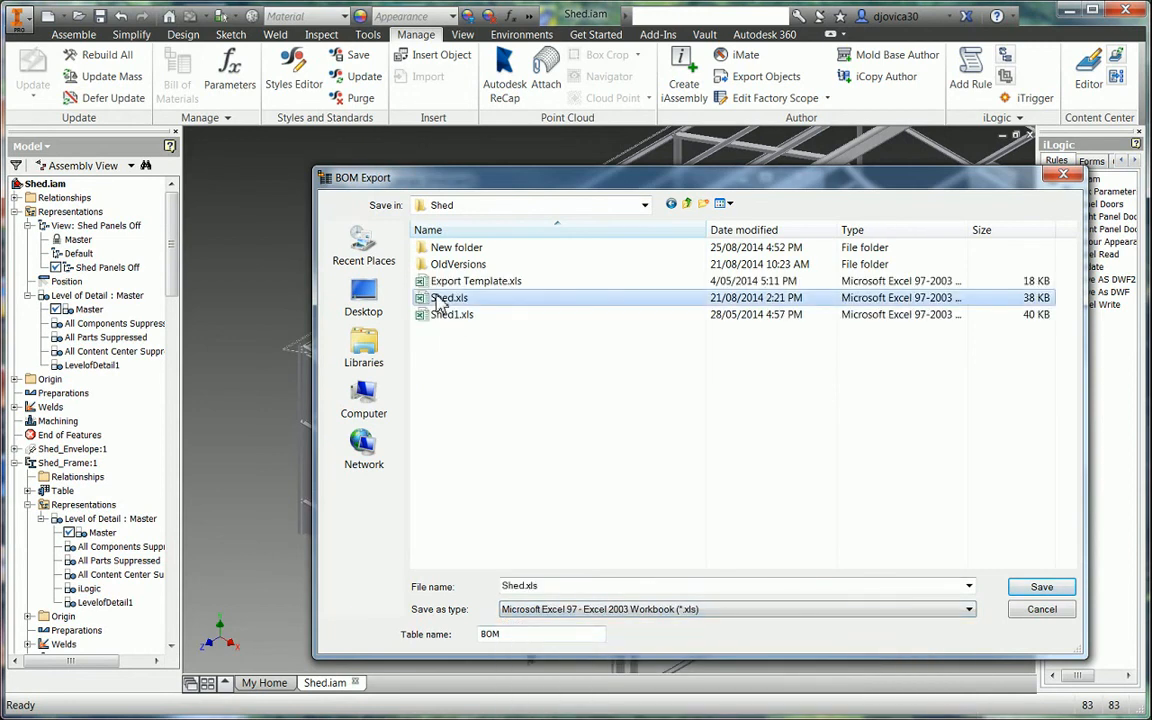
key(Delete)
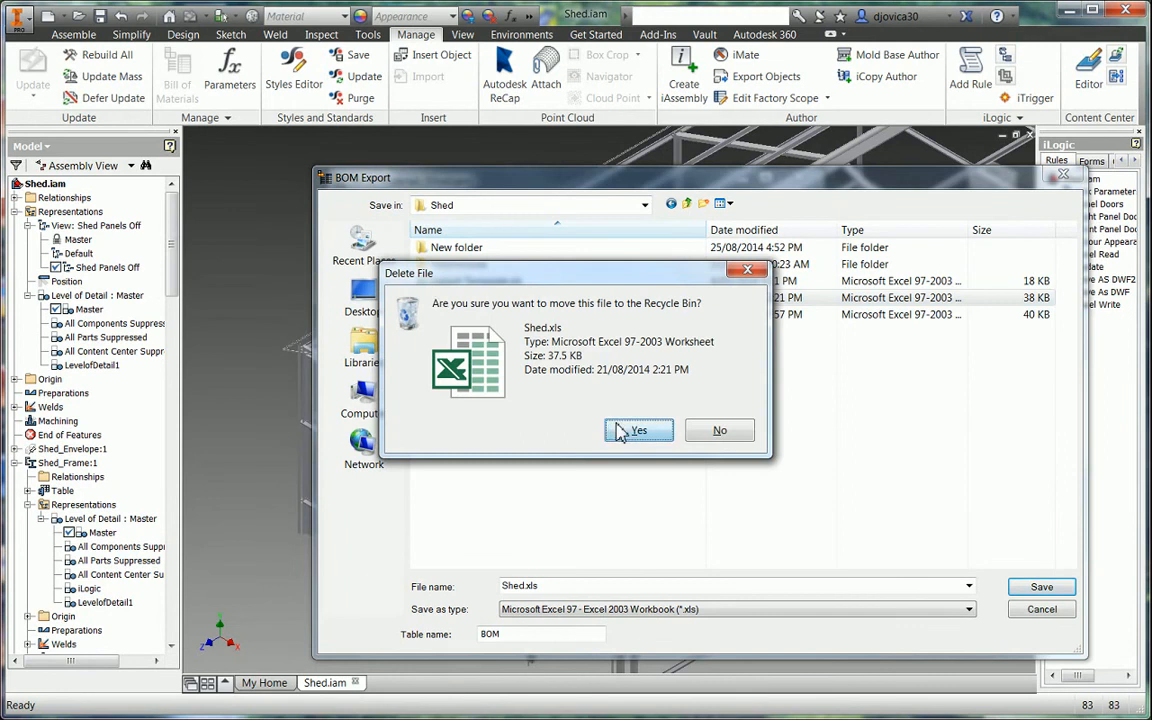
click(640, 430)
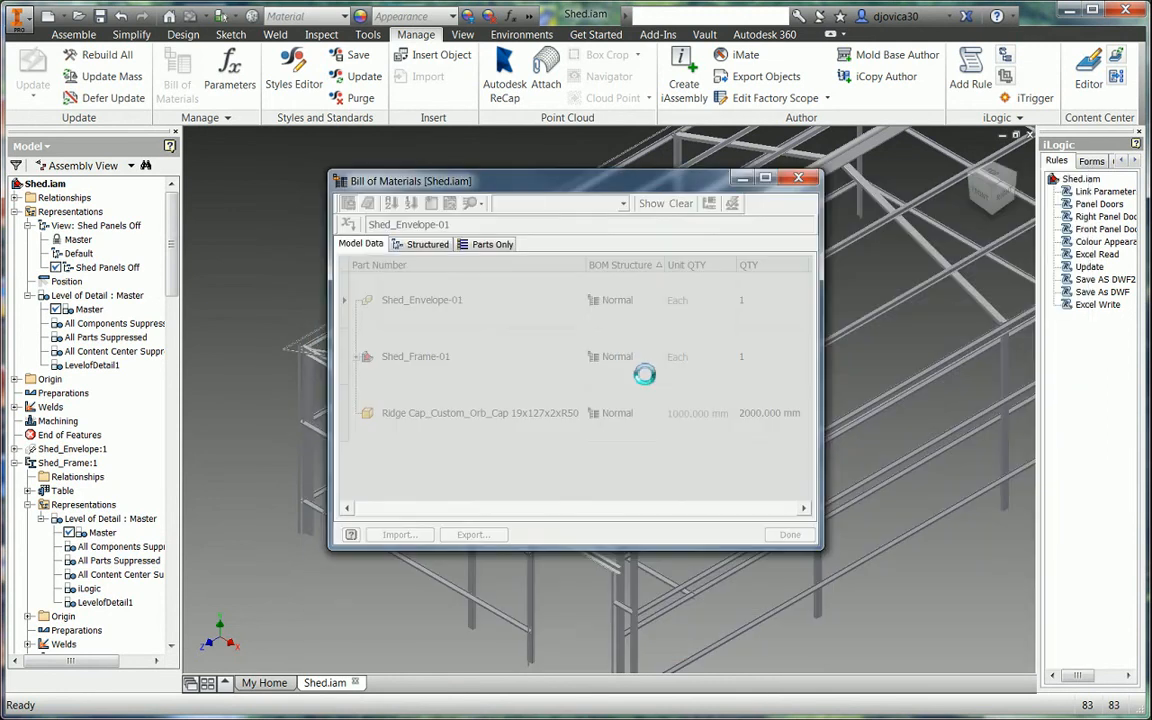
click(472, 534)
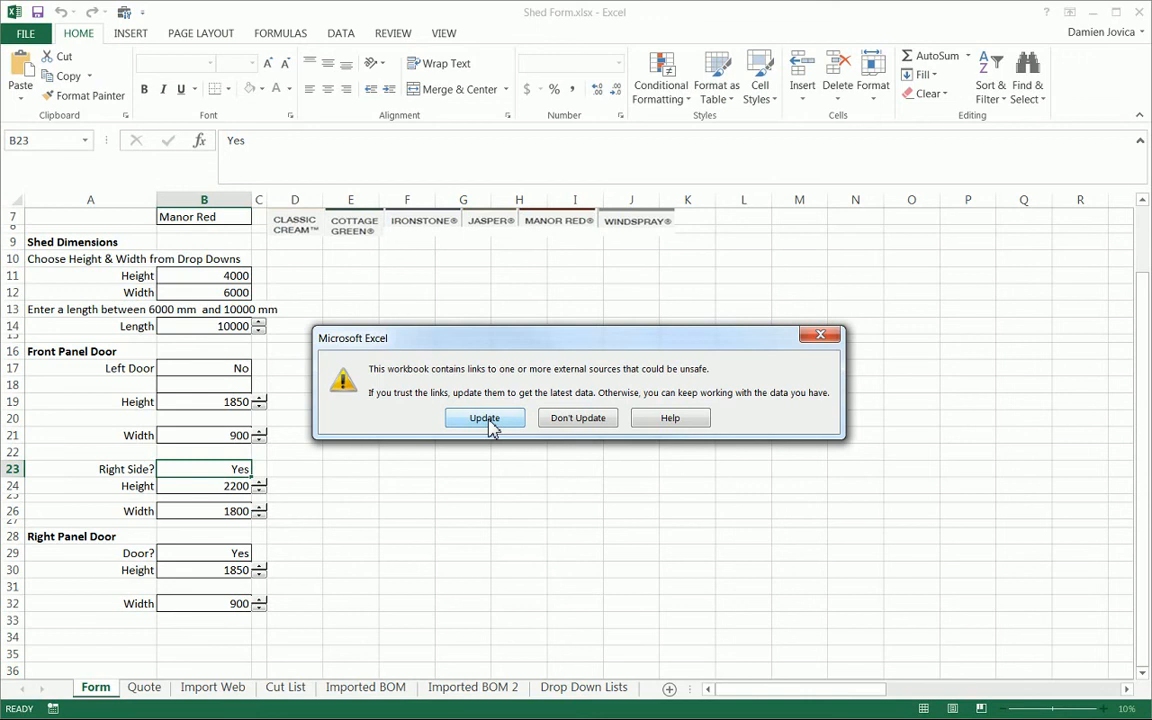
Step: Update the workbook links and check the part number and shed description on the Quote sheet
click(484, 418)
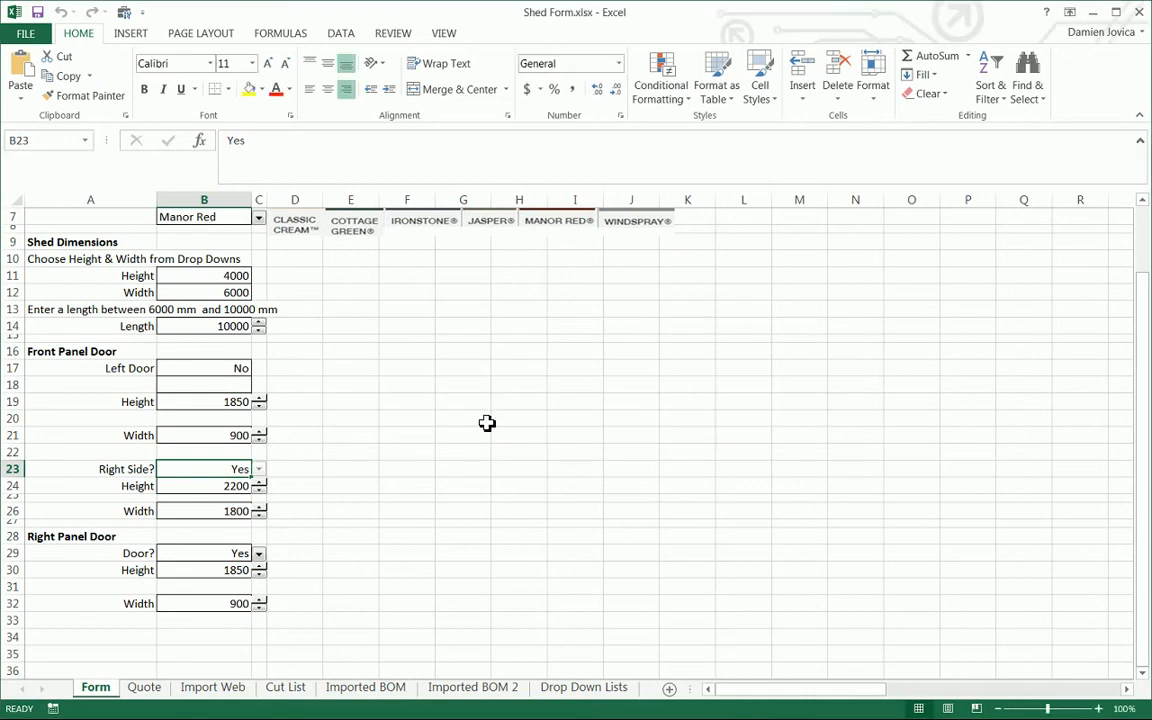
click(144, 688)
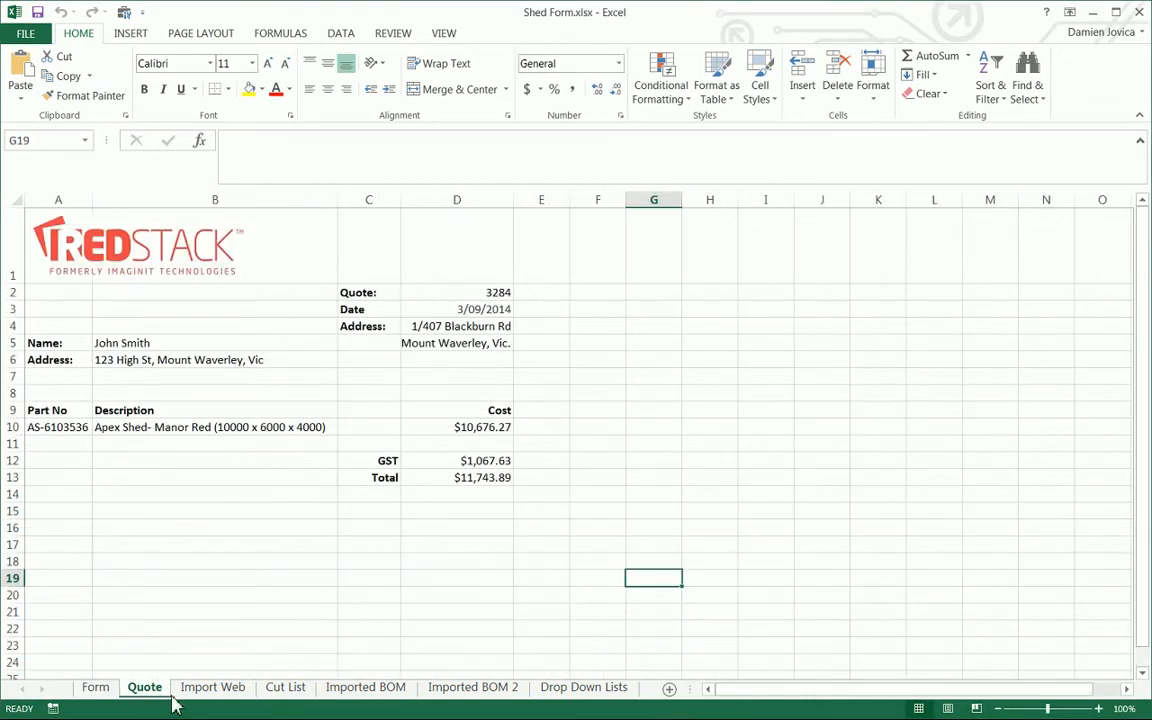
mouse_move(290, 438)
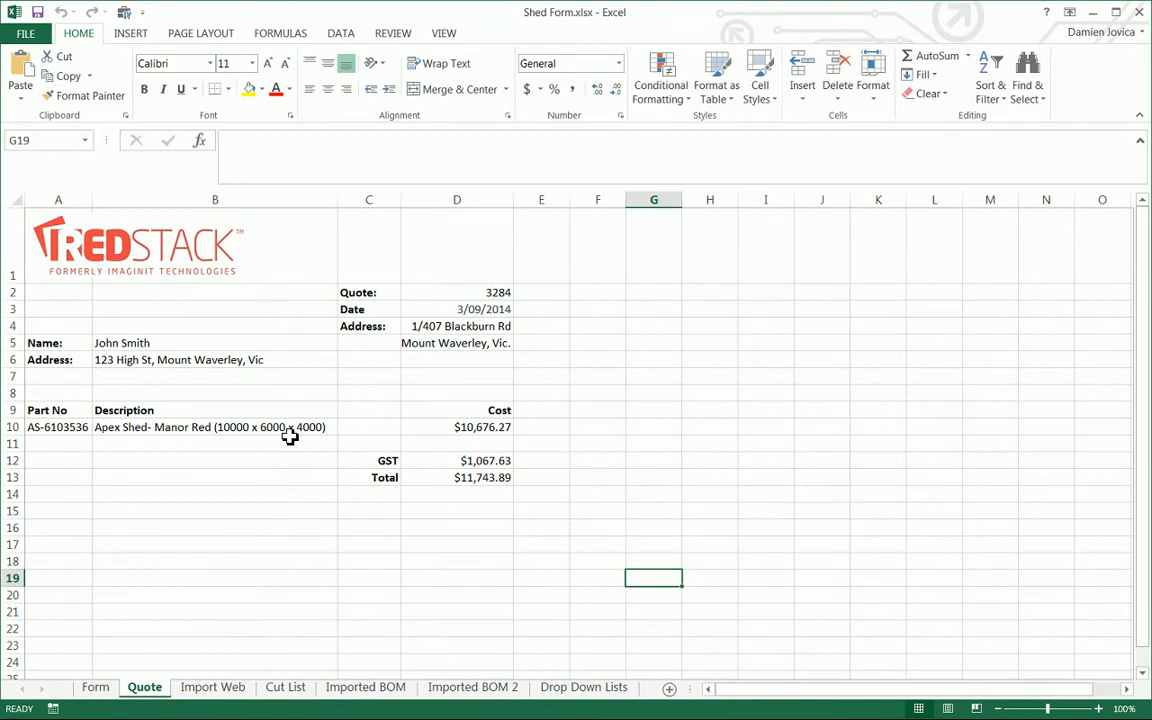
mouse_move(130, 428)
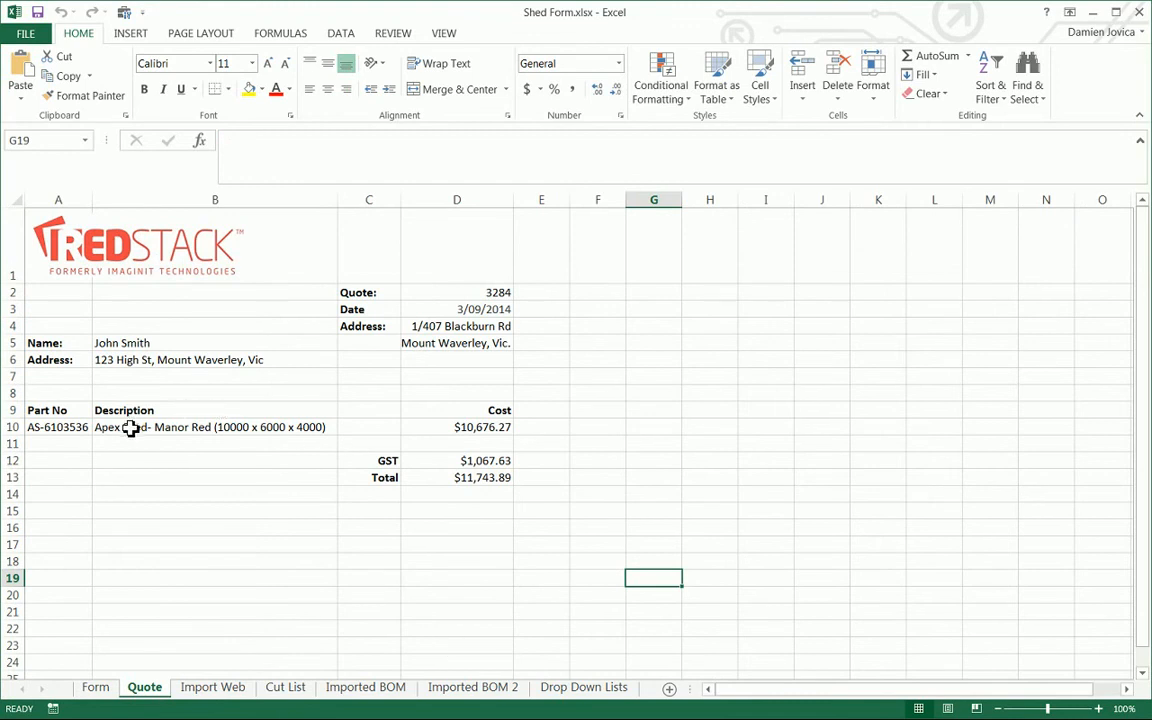
click(58, 428)
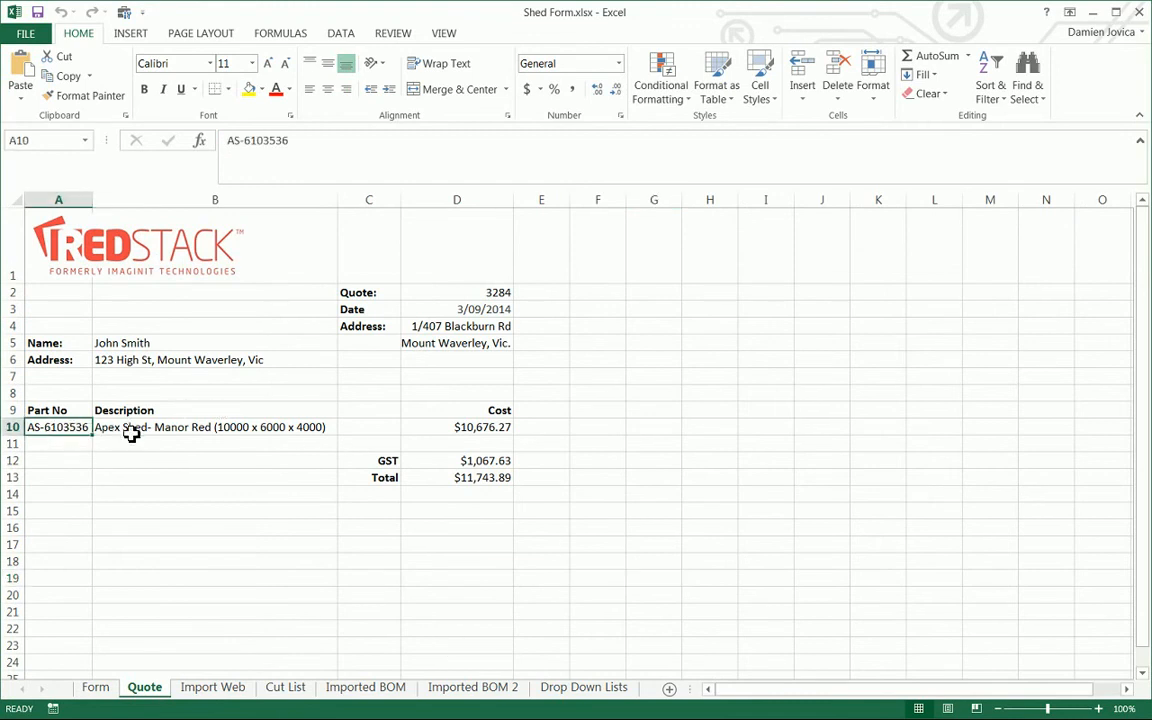
click(214, 428)
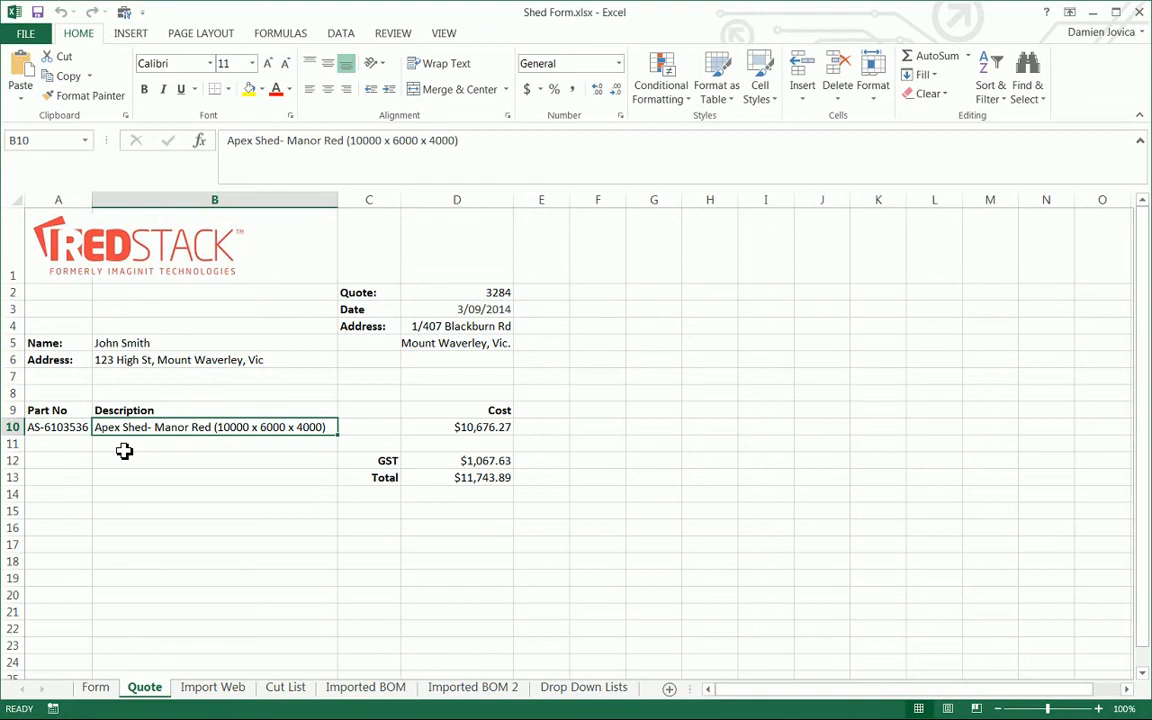
mouse_move(204, 436)
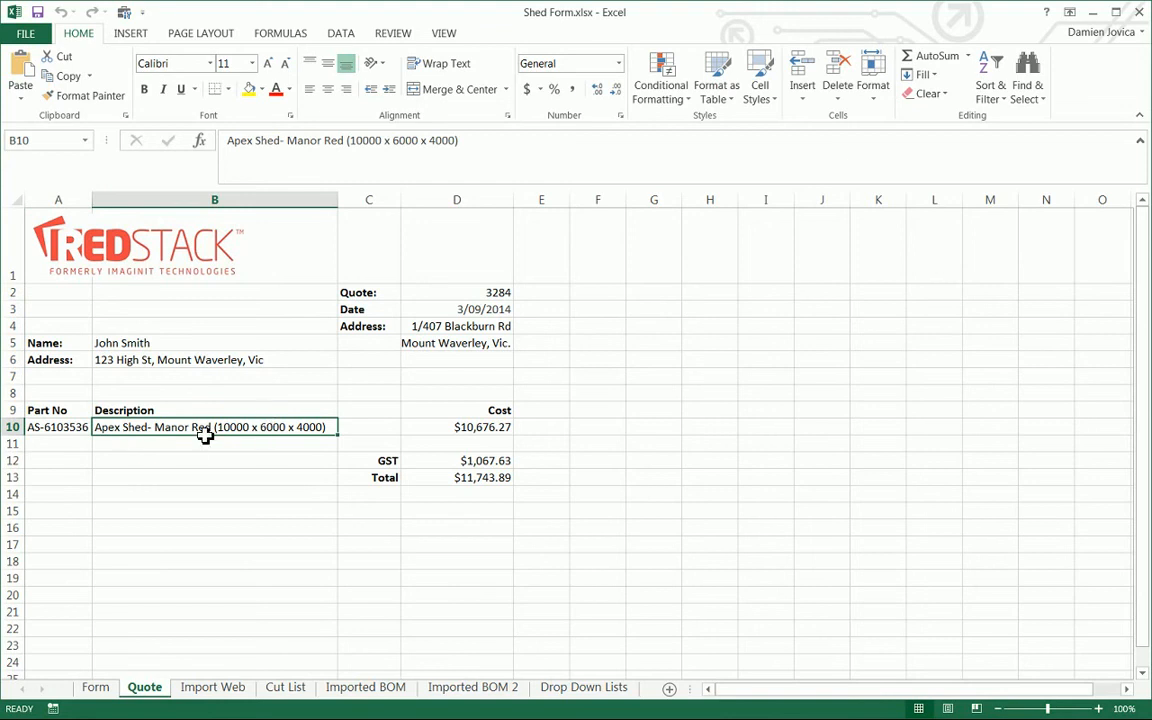
mouse_move(188, 448)
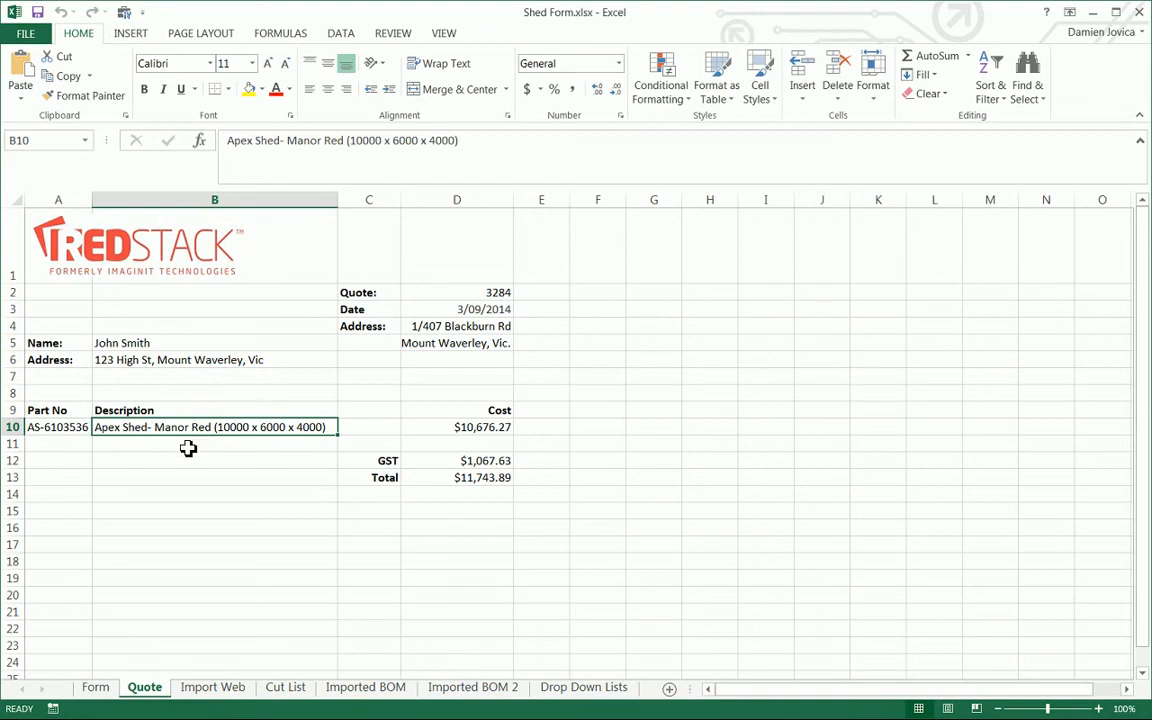
mouse_move(116, 692)
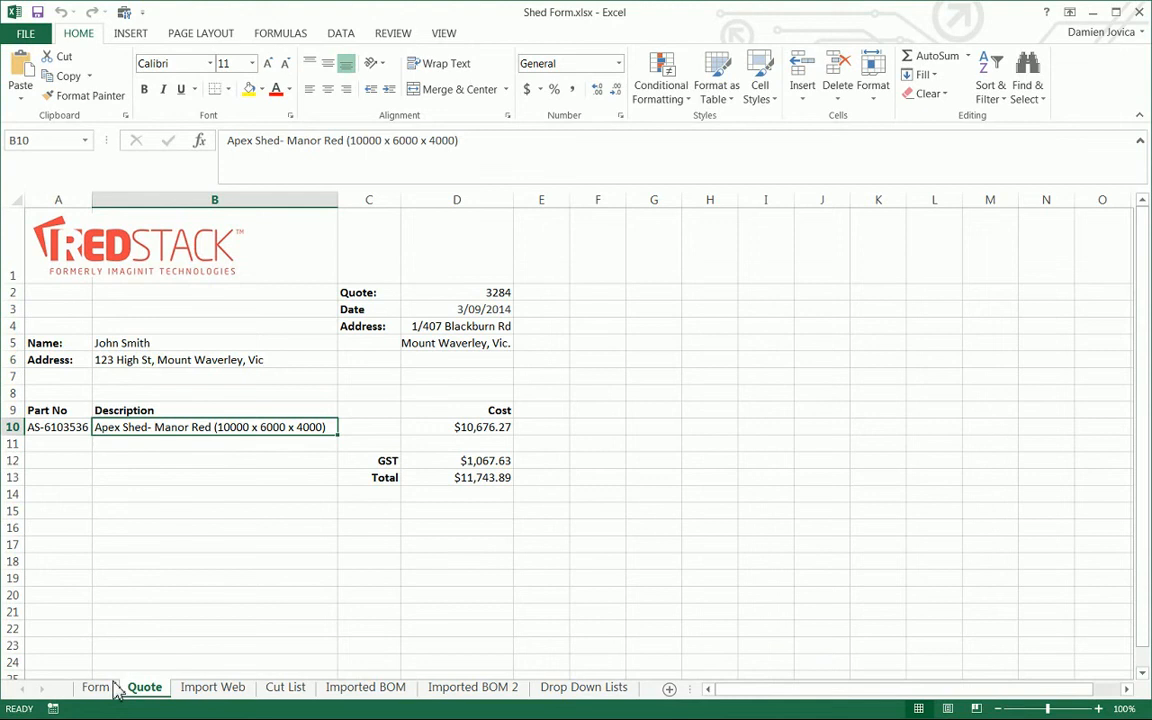
Step: Check the height value on the Form sheet and return to the Quote sheet
click(96, 688)
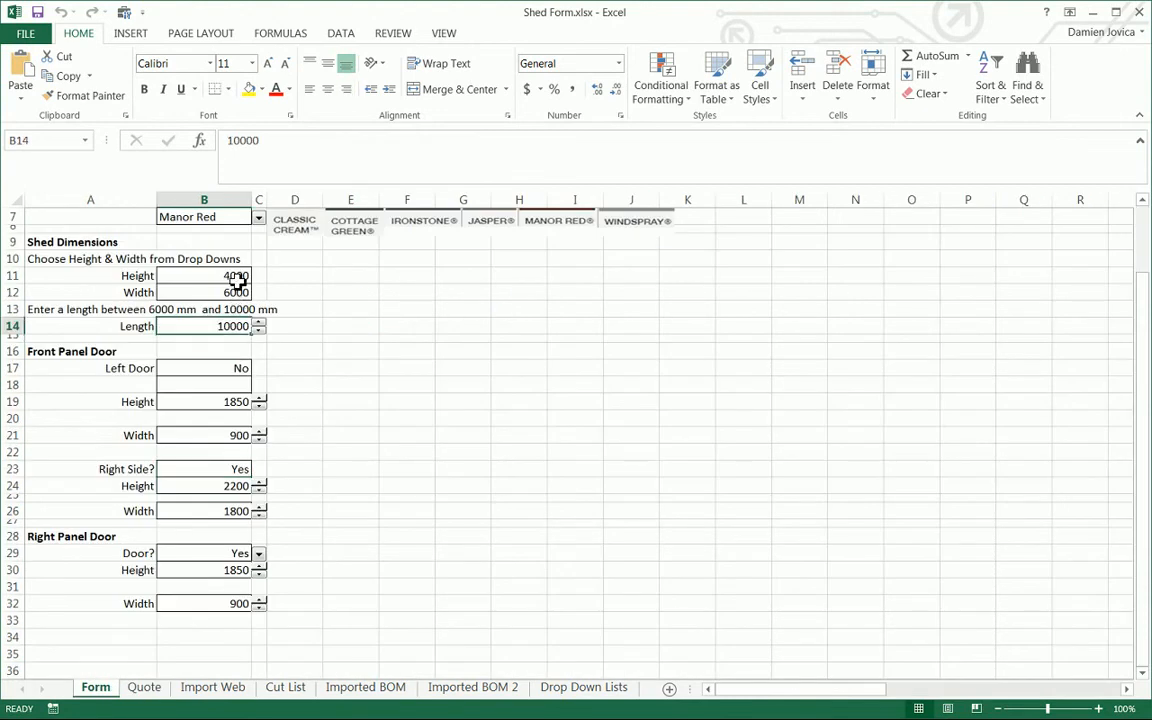
click(204, 276)
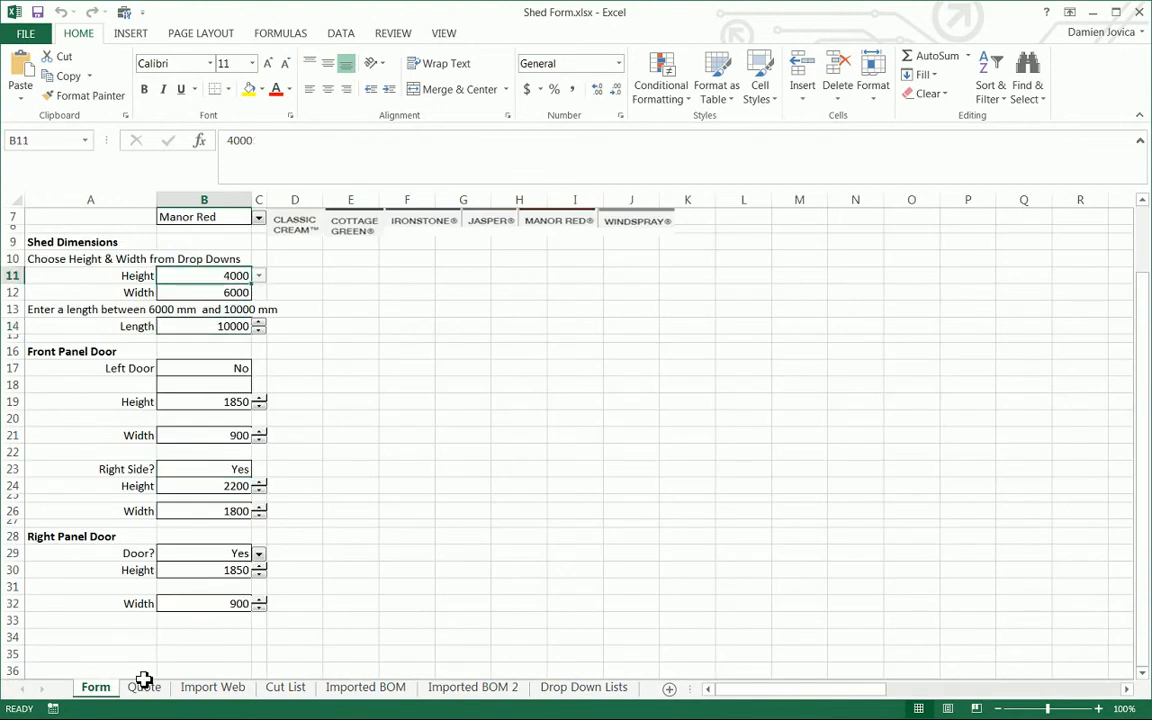
click(144, 688)
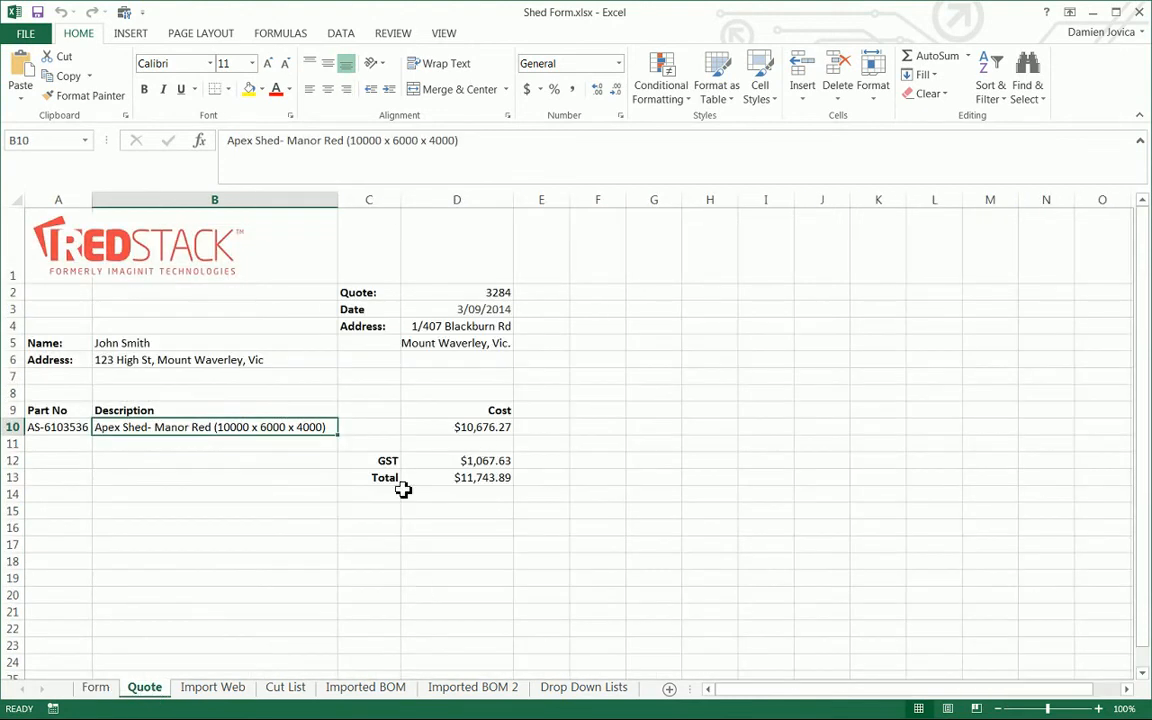
mouse_move(368, 544)
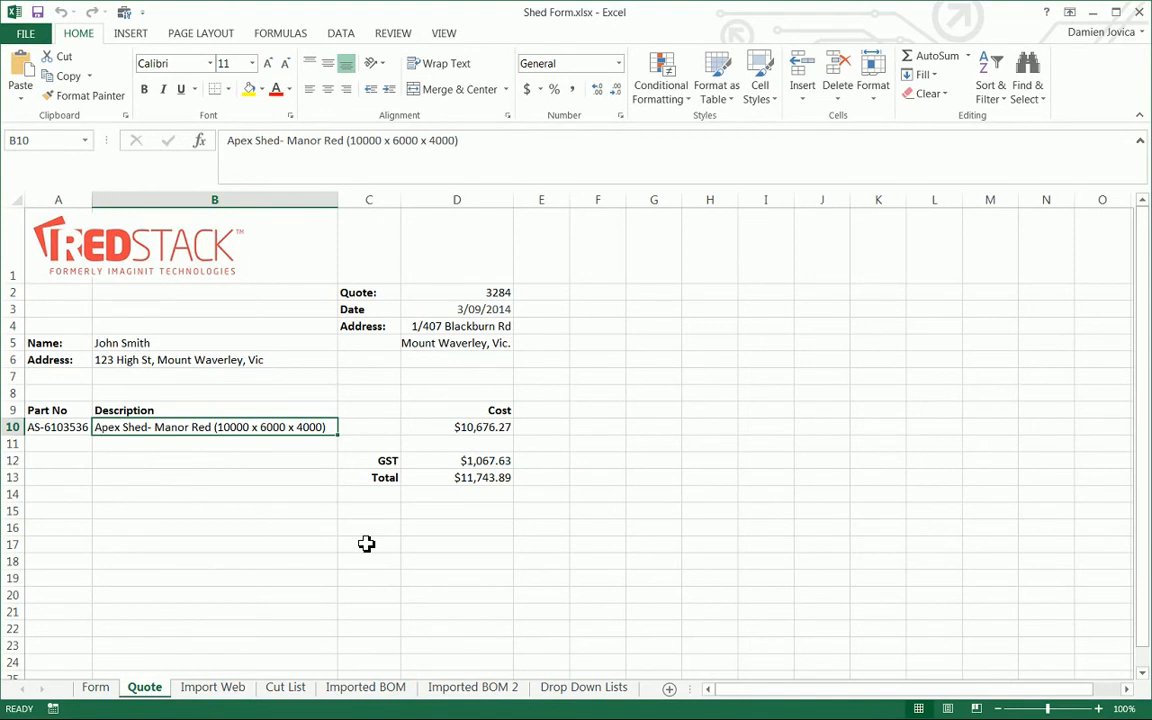
mouse_move(368, 544)
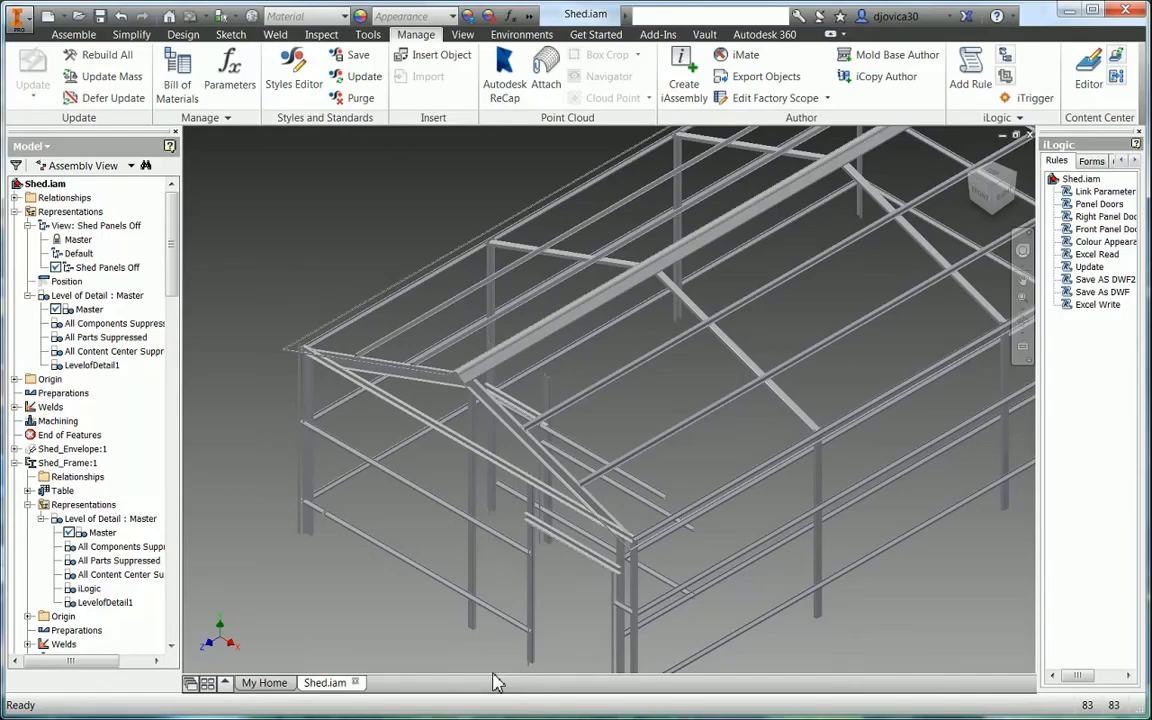
Step: Activate LevelofDetail1 and the Default view representation to show the shed panels
click(92, 364)
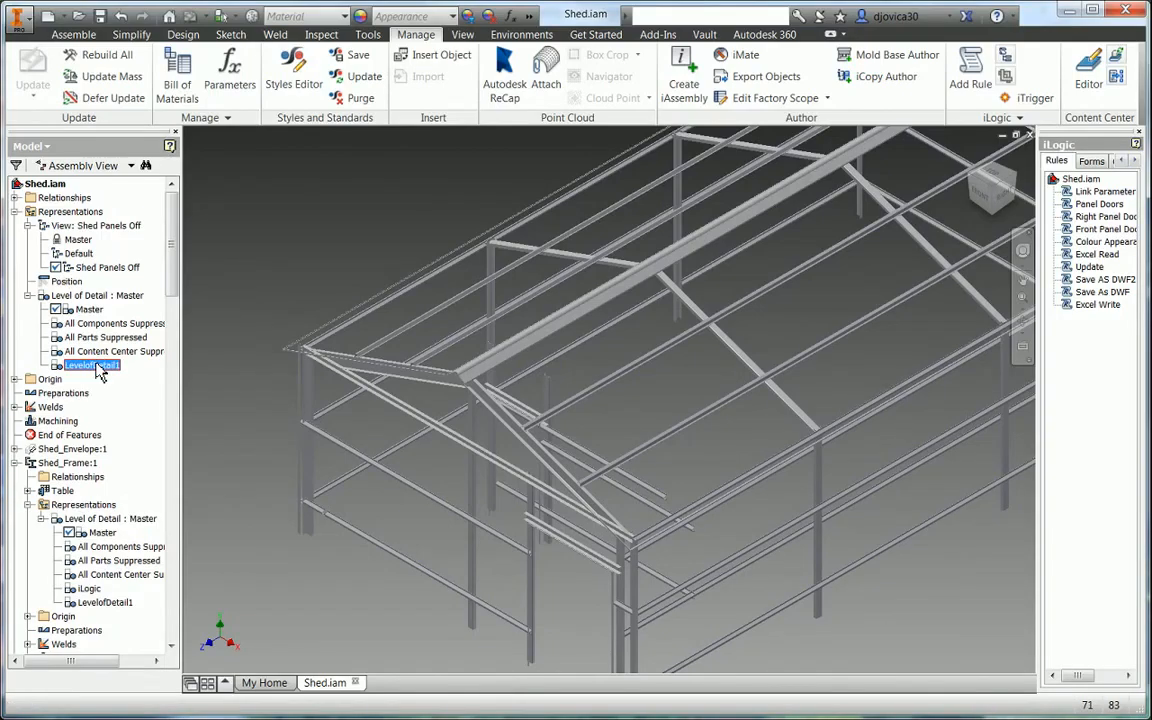
double_click(100, 364)
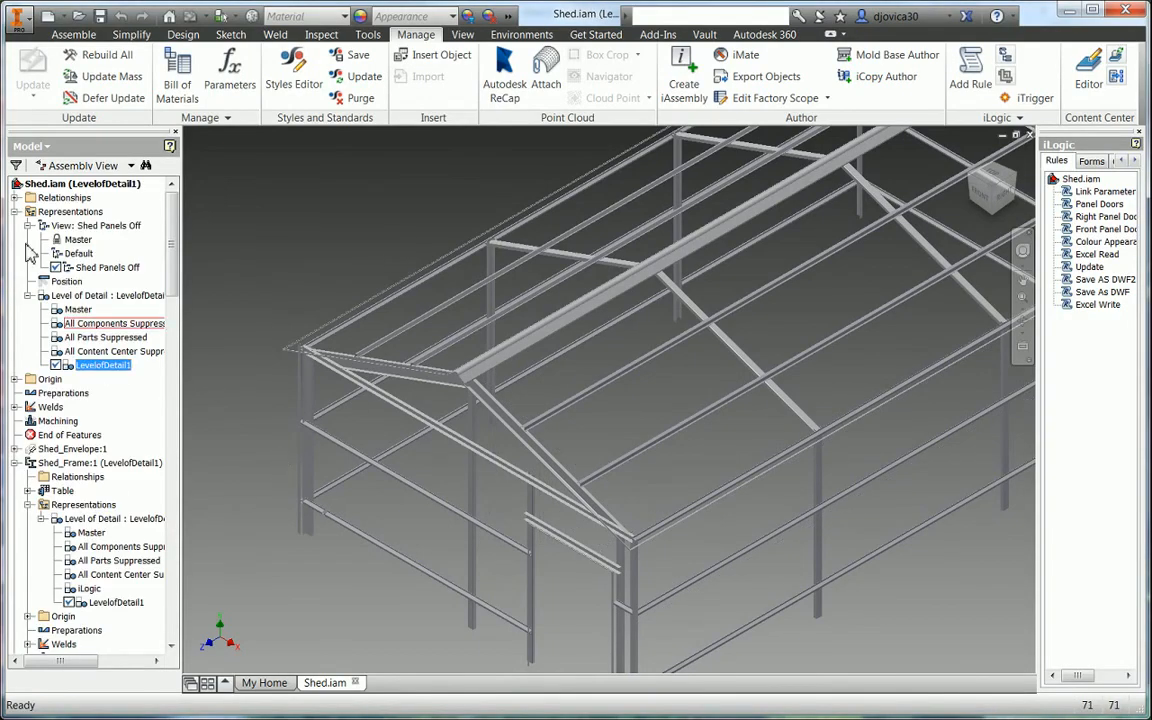
double_click(78, 252)
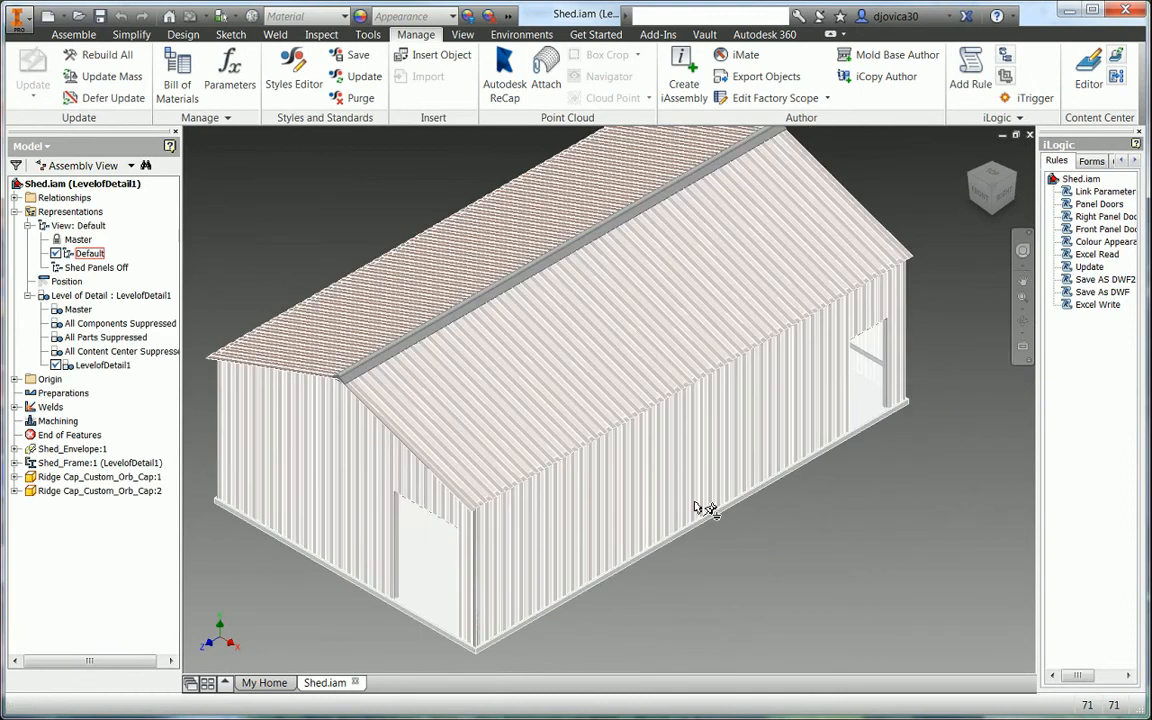